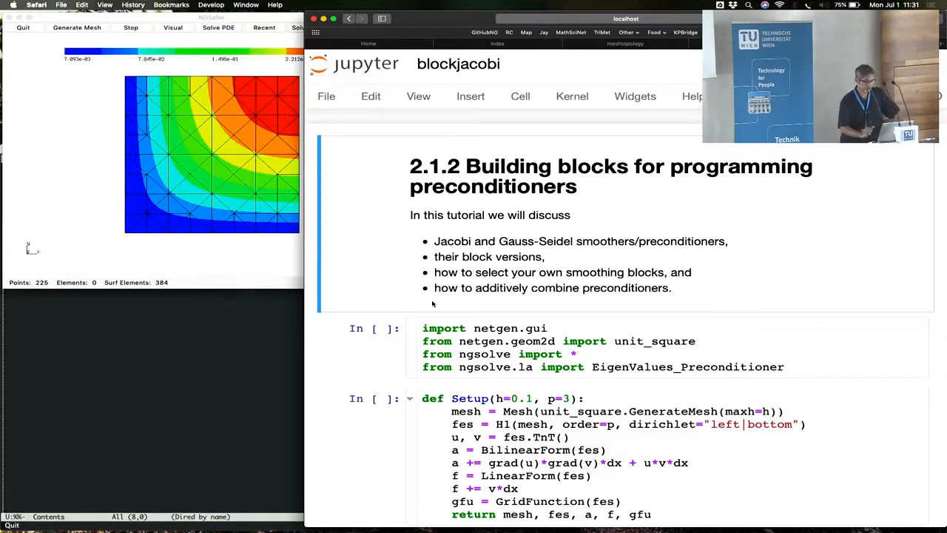
pyautogui.moveTo(414, 317)
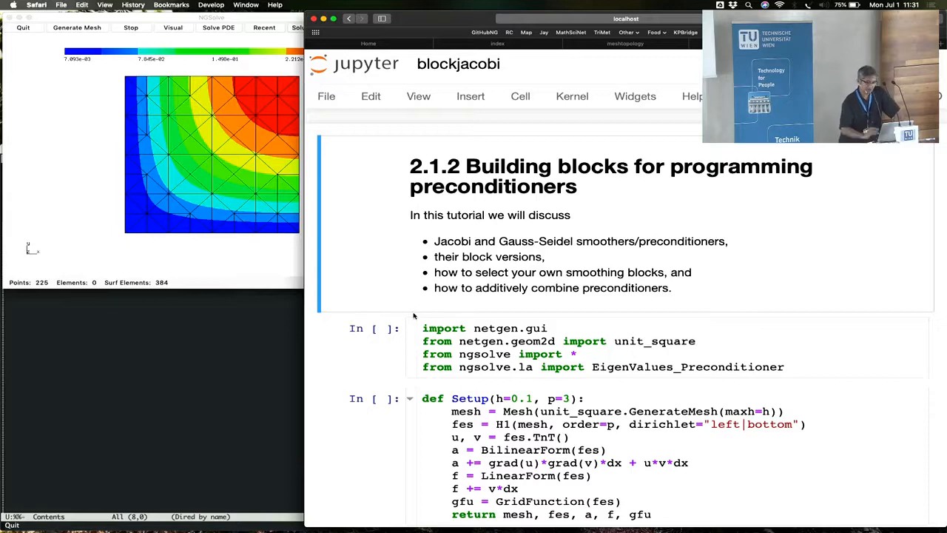
# Step: Run the import, Setup and Assemble cells to build the unit-square mesh, H1 space and forms
pyautogui.scroll(-3)
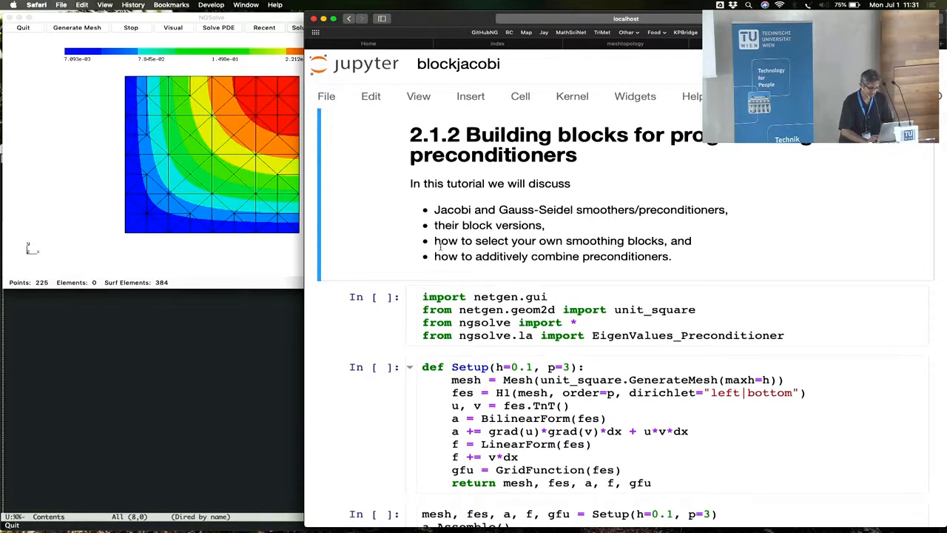
pyautogui.press('Shift+Enter')
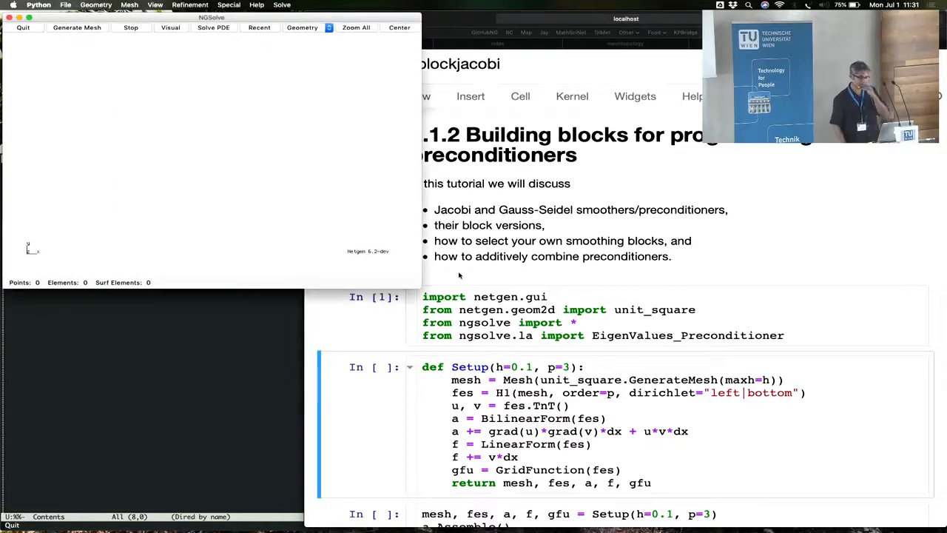
pyautogui.moveTo(303, 309)
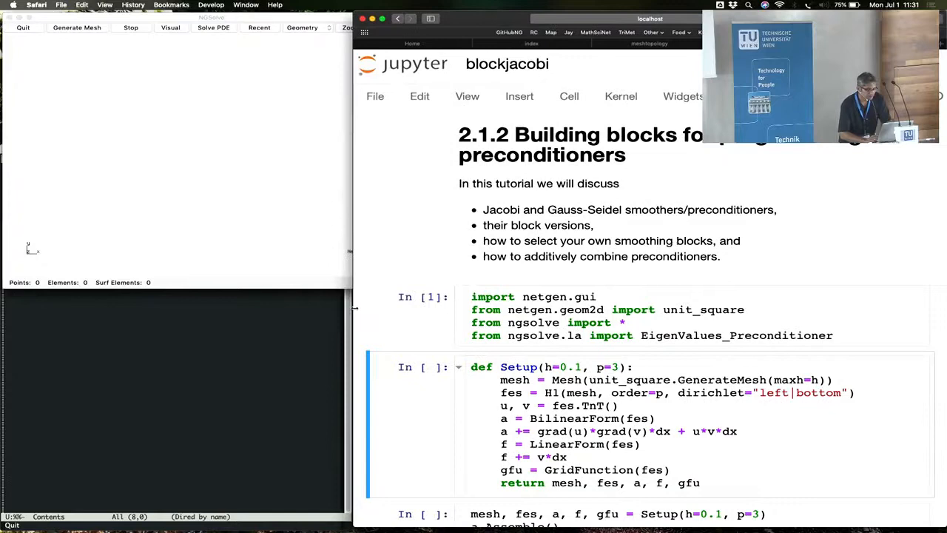
pyautogui.scroll(-3)
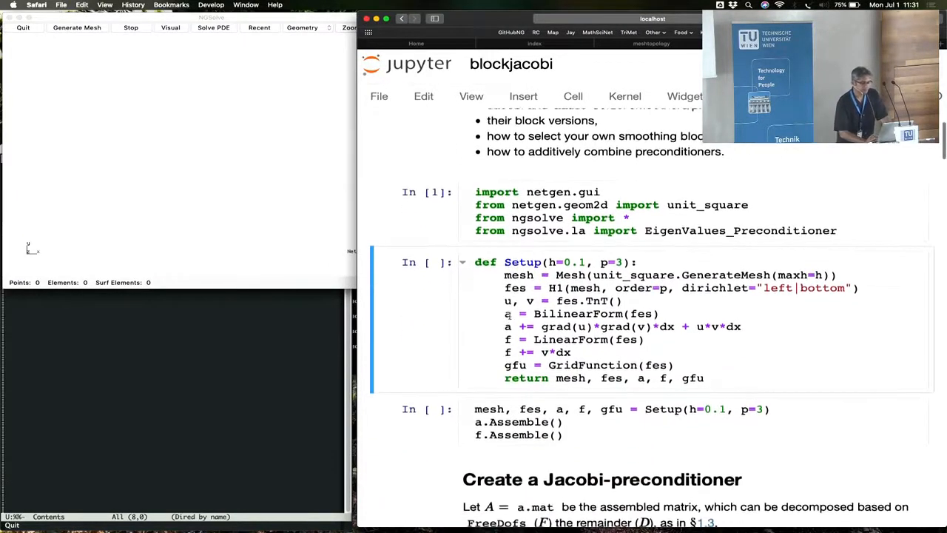
pyautogui.scroll(-3)
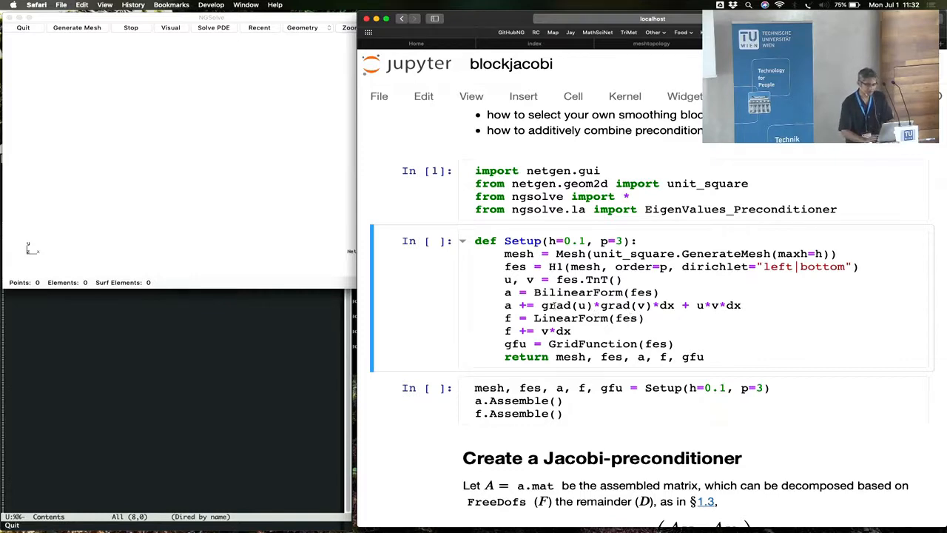
pyautogui.scroll(-3)
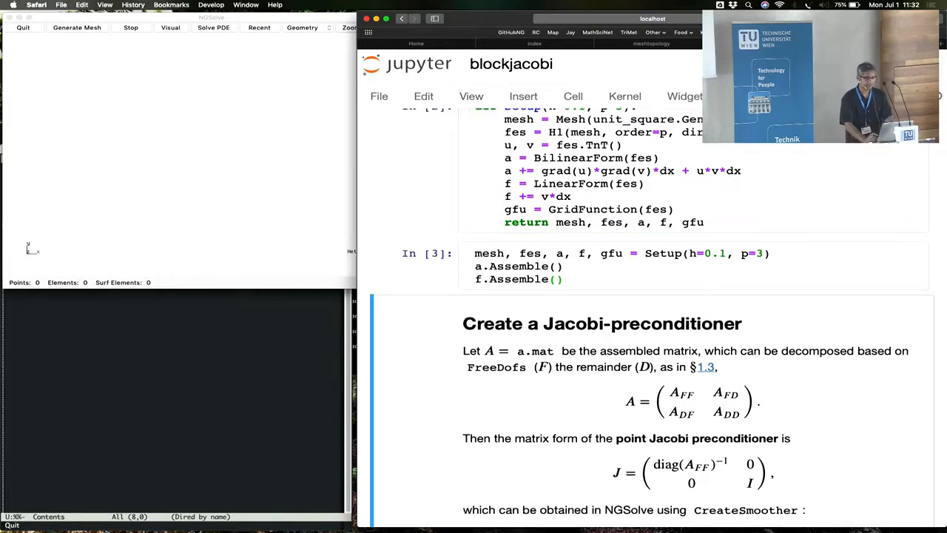
# Step: Run the preJpoint = a.mat.CreateSmoother(fes.FreeDofs()) cell and inspect its code
pyautogui.scroll(-3)
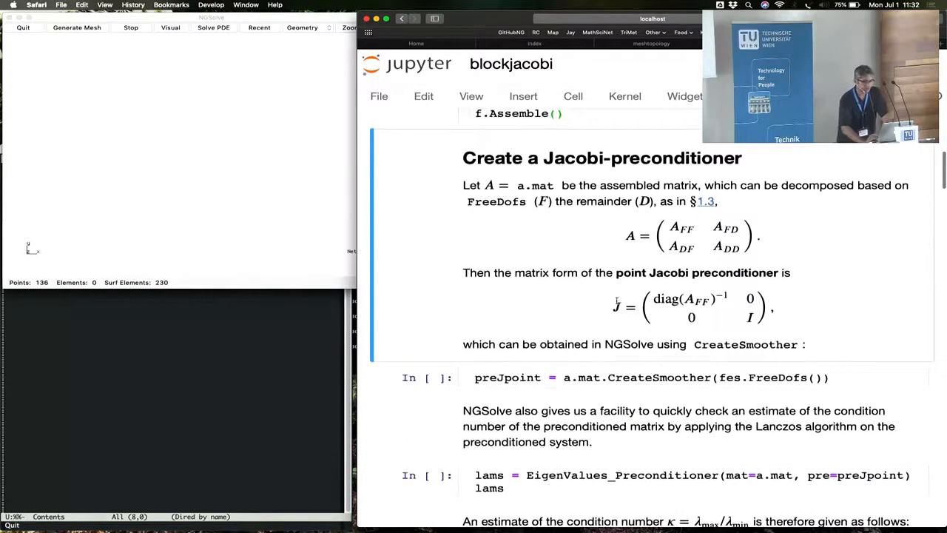
pyautogui.click(301, 26)
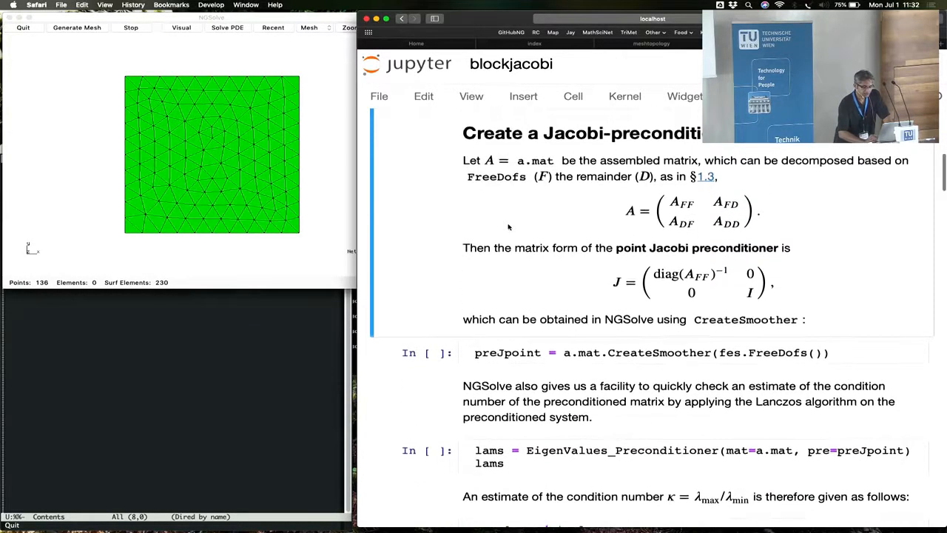
pyautogui.scroll(-3)
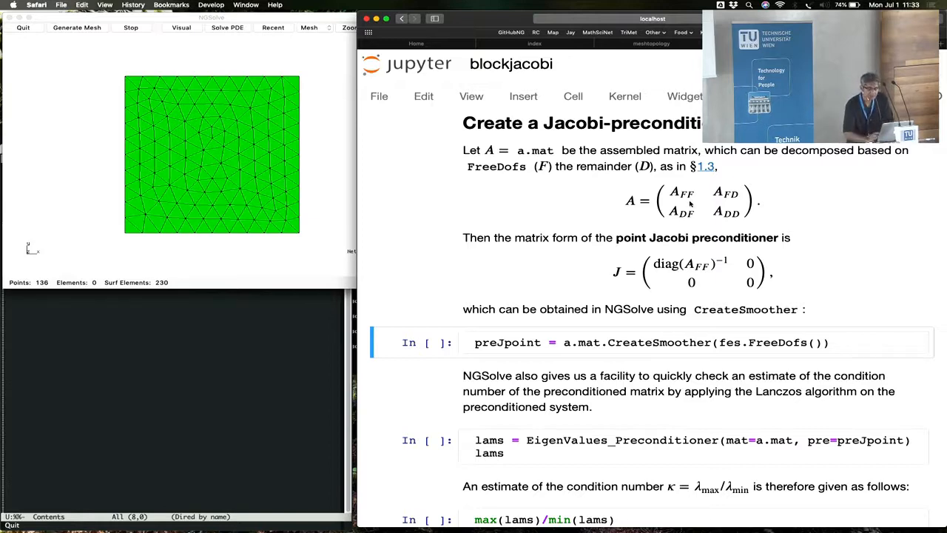
pyautogui.scroll(-3)
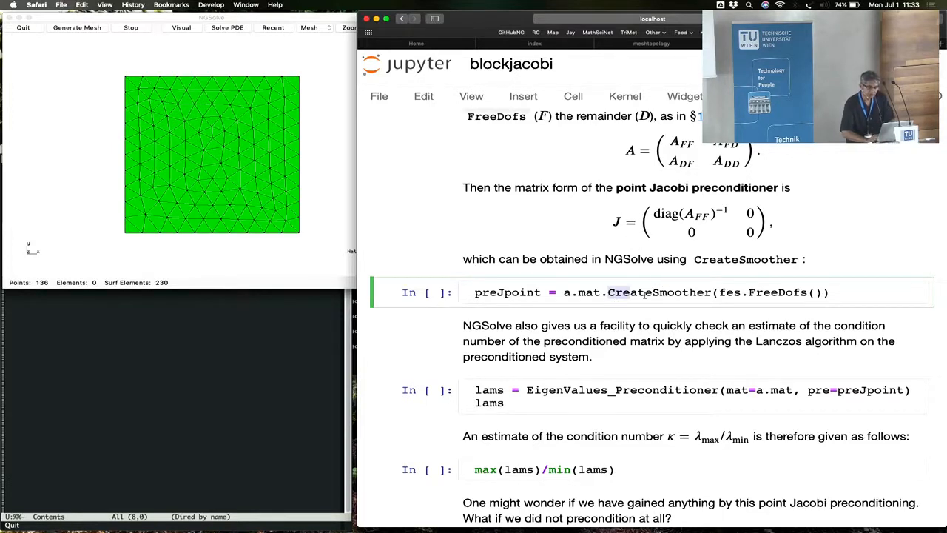
pyautogui.doubleClick(657, 293)
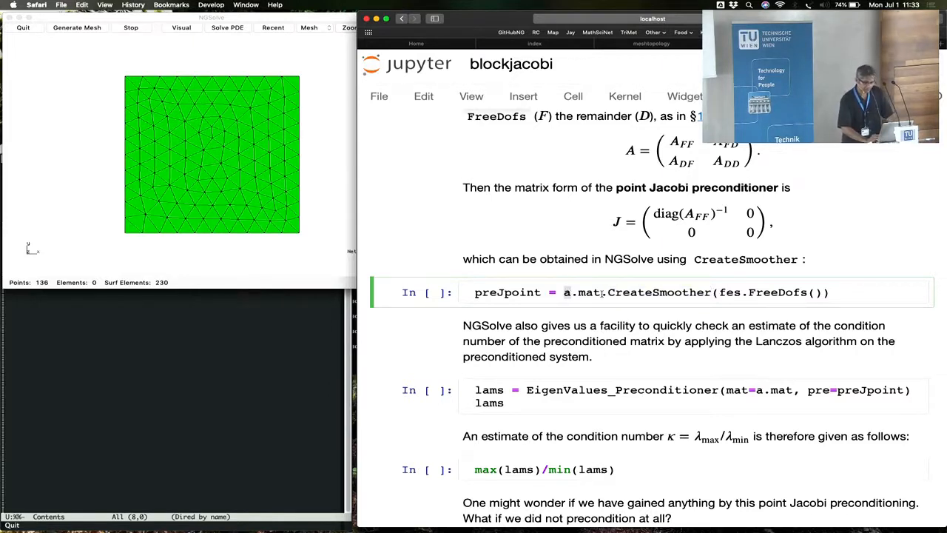
pyautogui.doubleClick(580, 293)
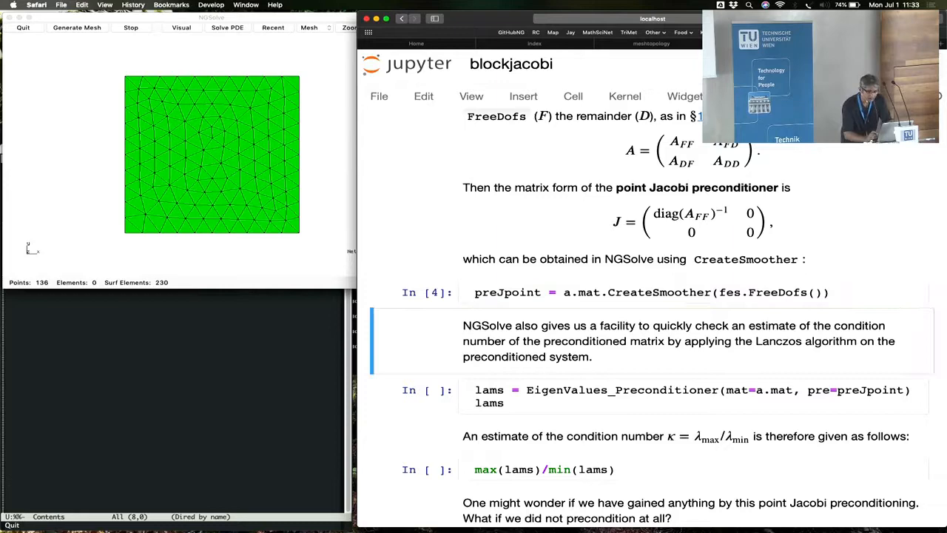
# Step: Run EigenValues_Preconditioner with preJpoint and max(lams)/min(lams), giving about 190.886
pyautogui.scroll(-3)
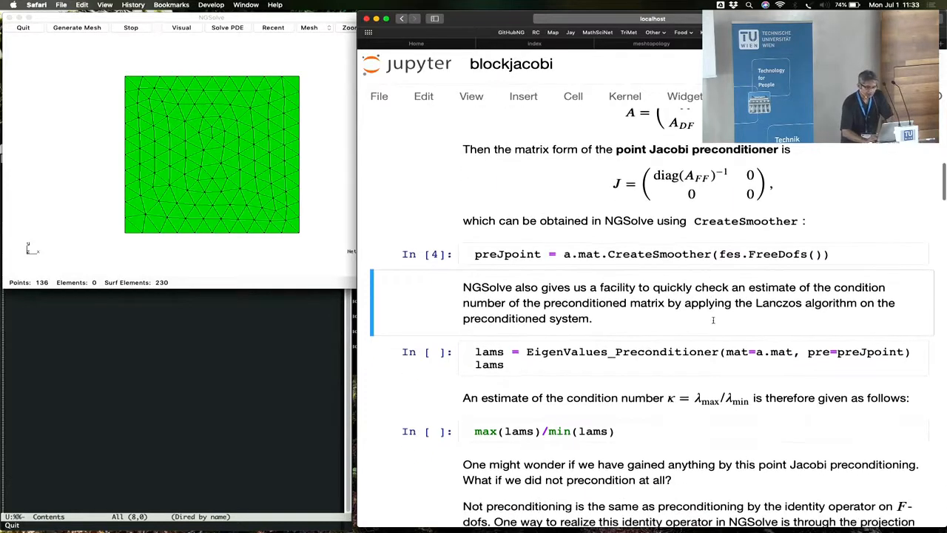
pyautogui.scroll(-3)
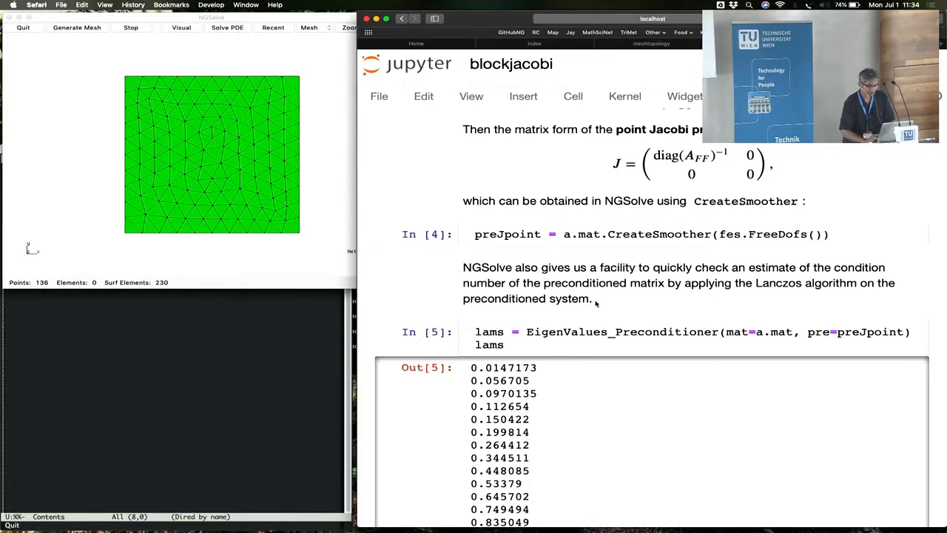
pyautogui.scroll(-3)
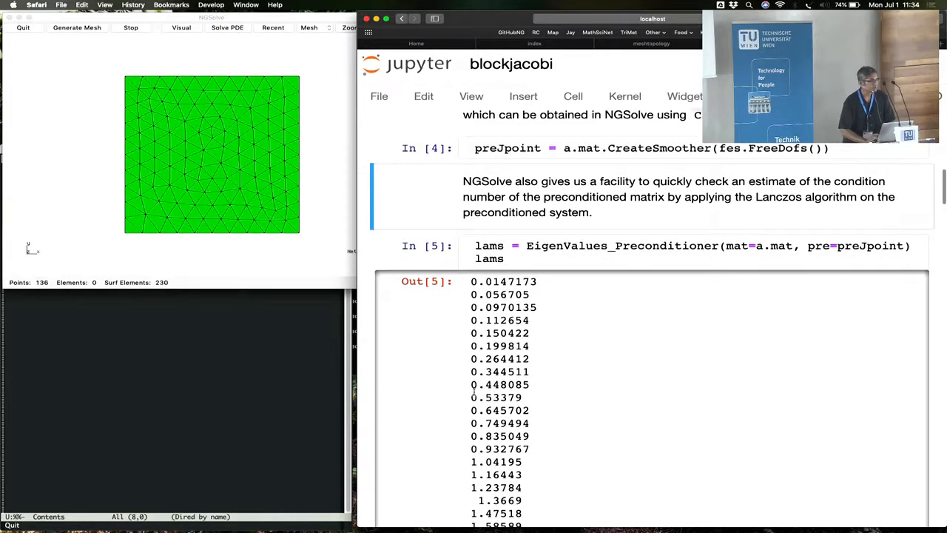
pyautogui.moveTo(420, 432)
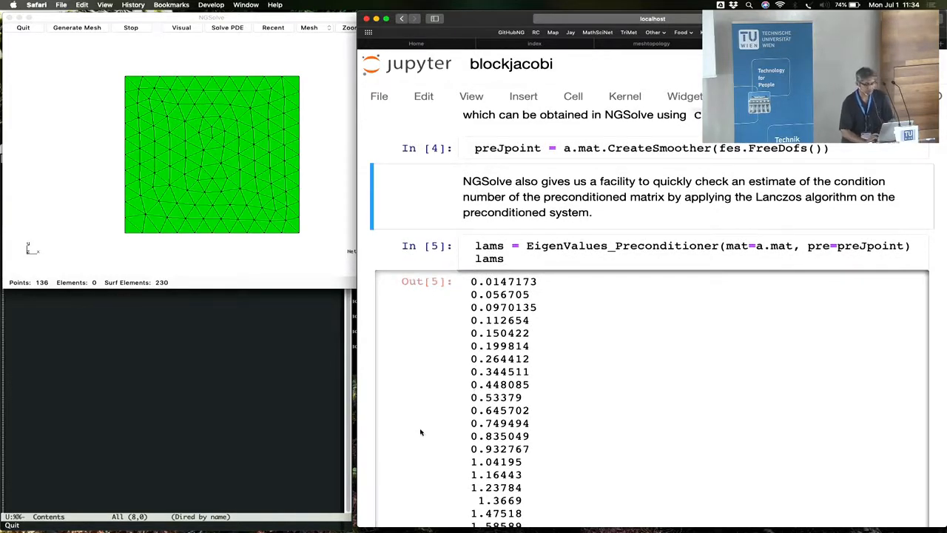
pyautogui.scroll(-3)
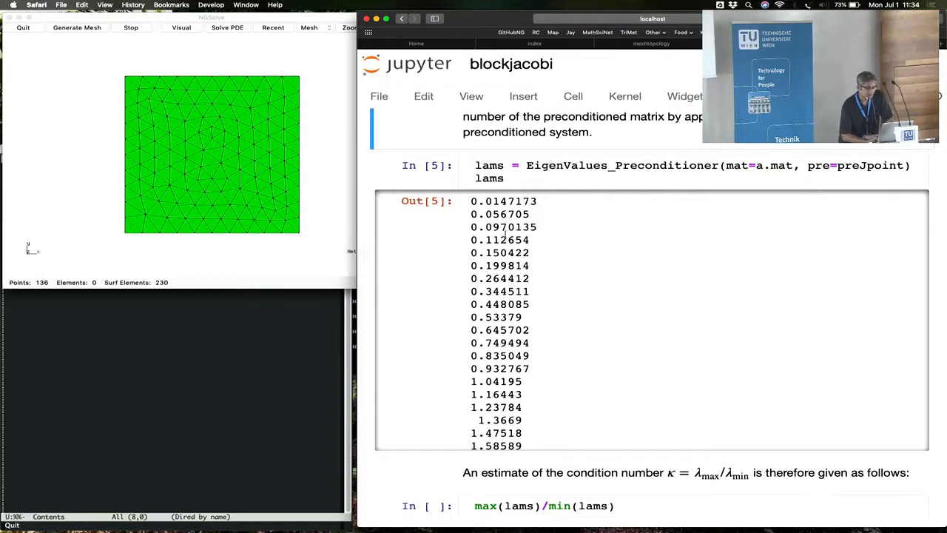
pyautogui.scroll(-3)
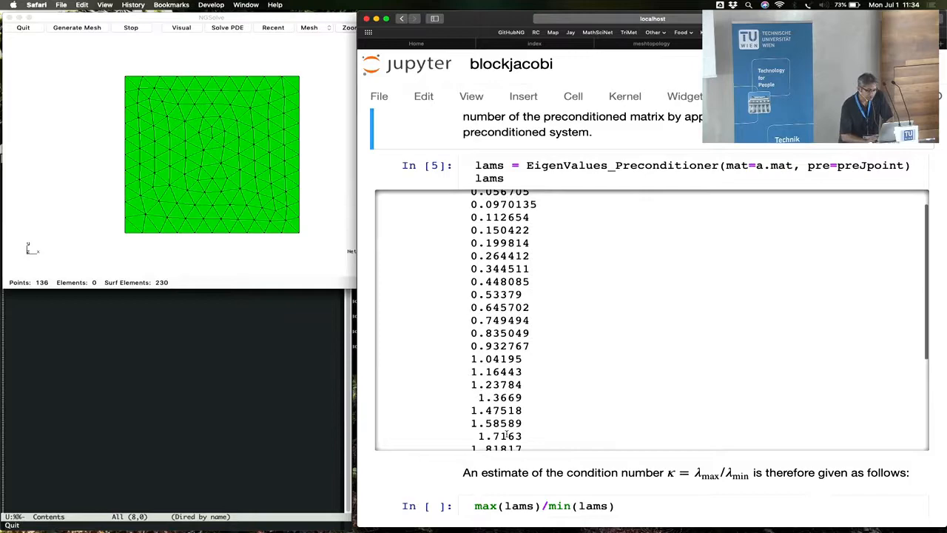
pyautogui.scroll(-3)
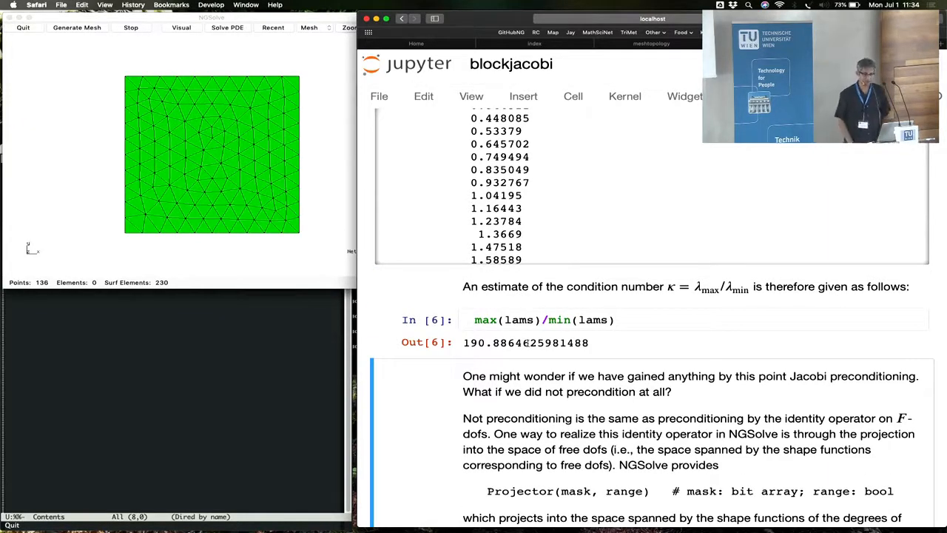
# Step: Review the condition number of about 190.89 and reach the no-preconditioning Projector section
pyautogui.scroll(-3)
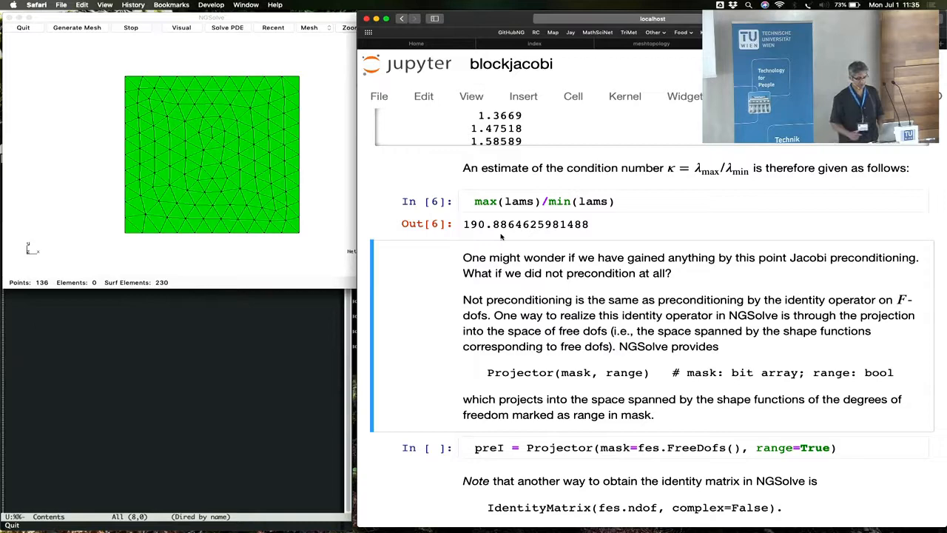
pyautogui.scroll(-3)
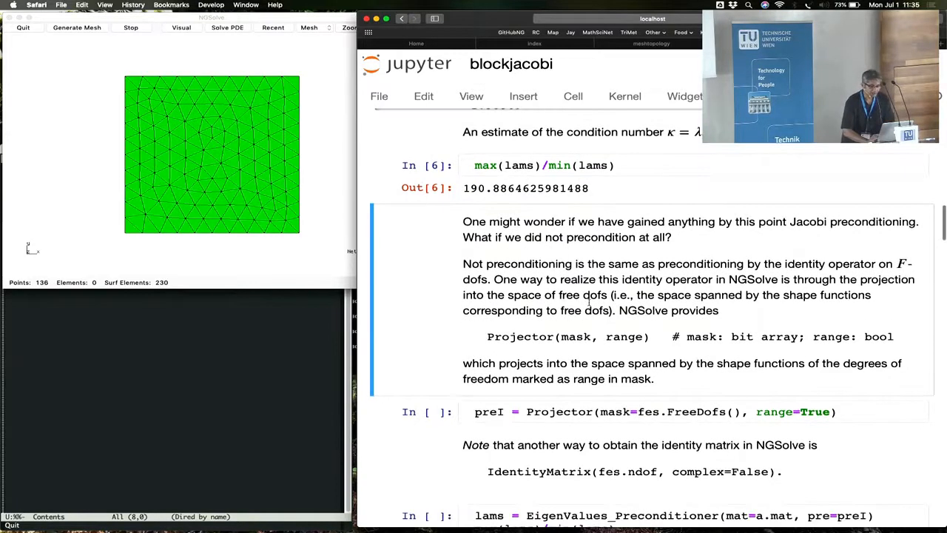
pyautogui.scroll(-3)
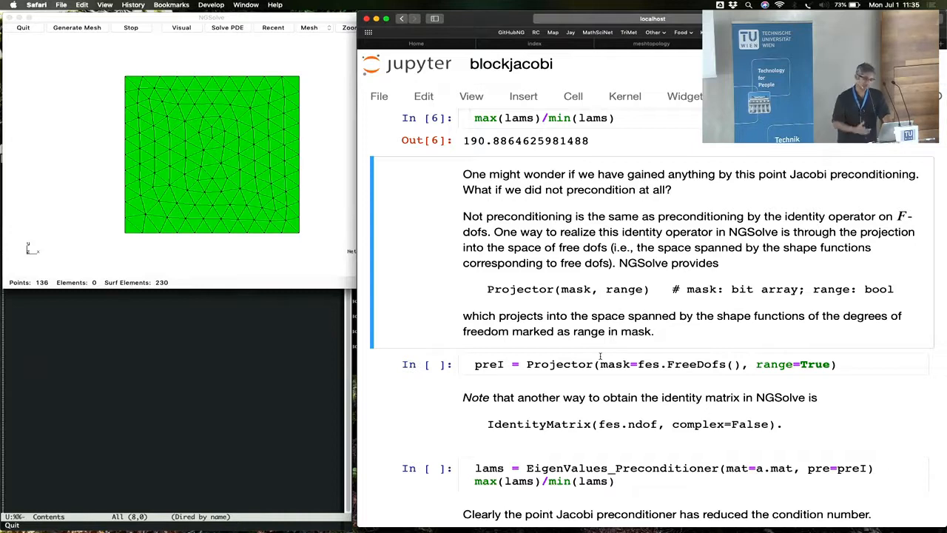
# Step: Execute the preI = Projector(...) cell to build the identity projector on the free dofs
pyautogui.doubleClick(559, 364)
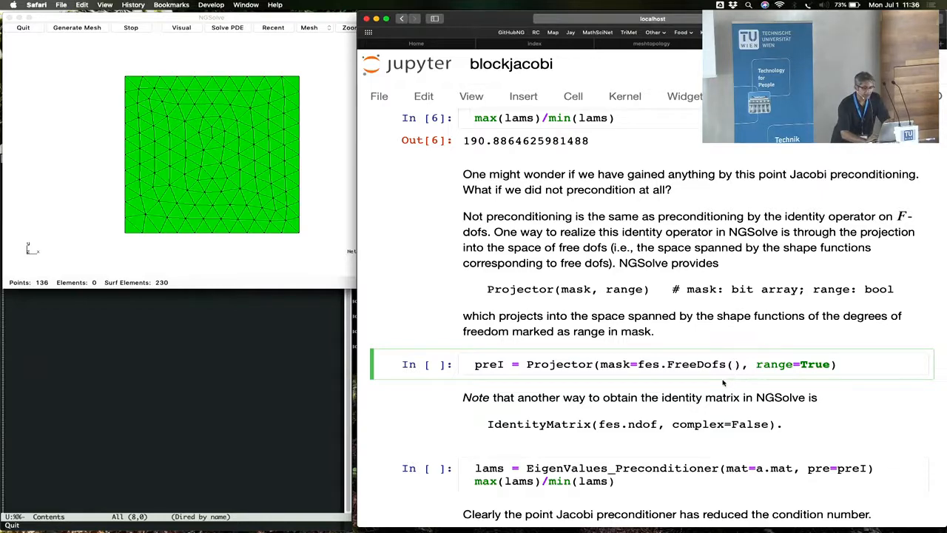
pyautogui.scroll(-3)
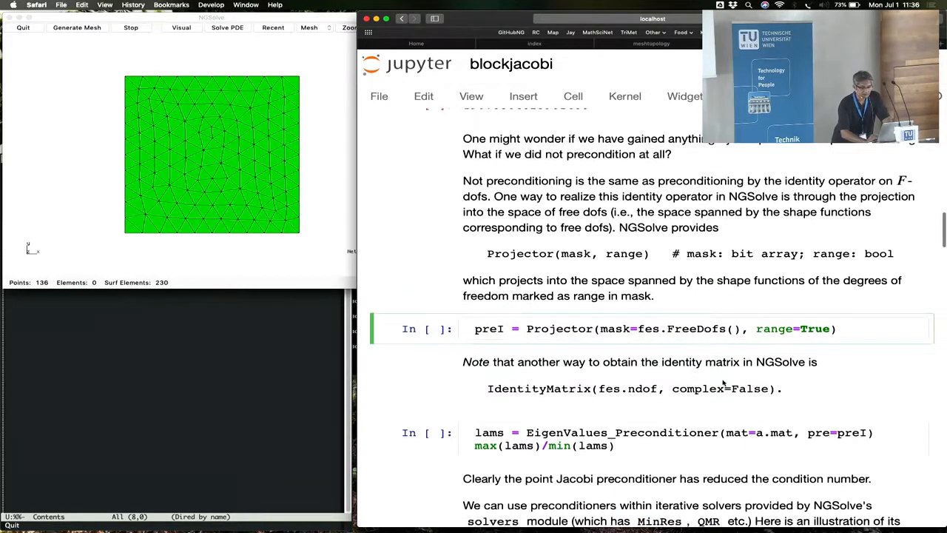
pyautogui.scroll(-3)
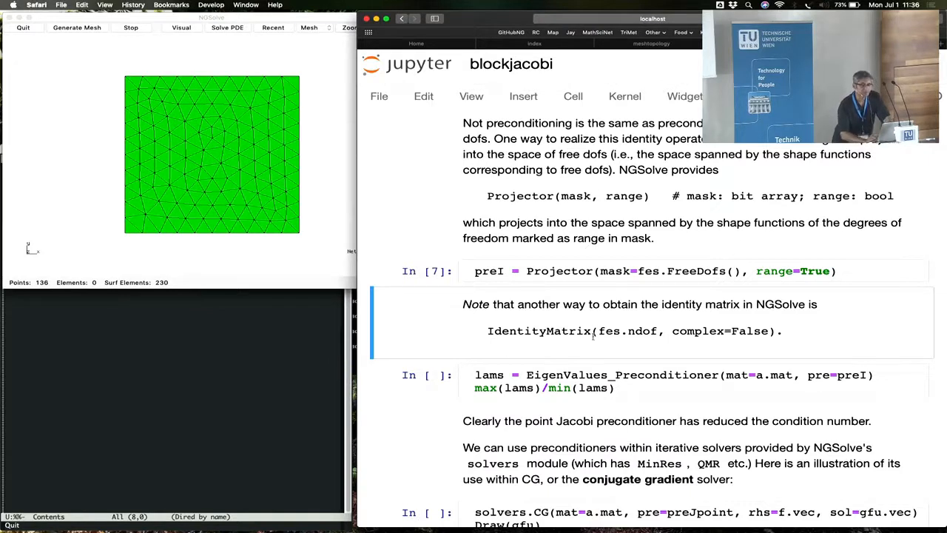
pyautogui.moveTo(550, 353)
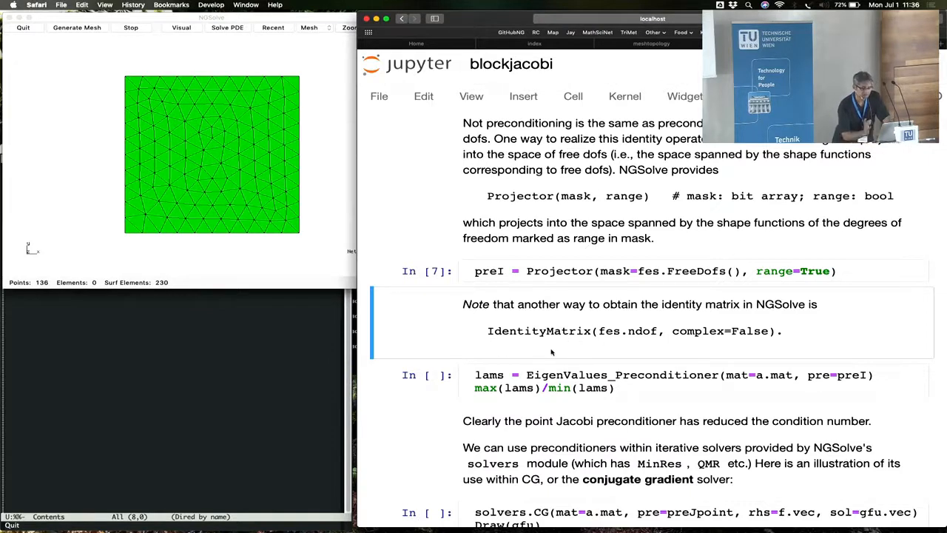
pyautogui.click(740, 382)
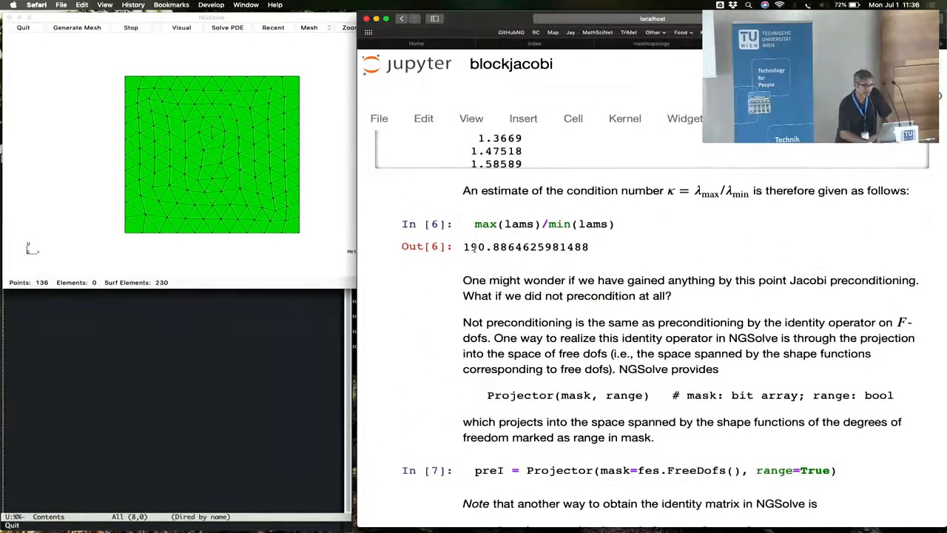
pyautogui.scroll(-3)
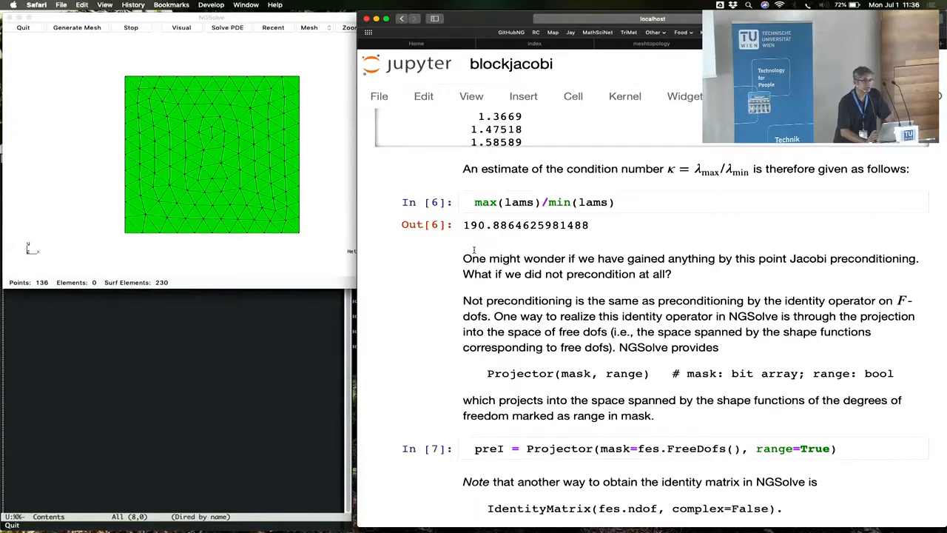
# Step: Estimate the unpreconditioned condition number (~1594.94) and solve with preJpoint CG in 89 iterations
pyautogui.scroll(-3)
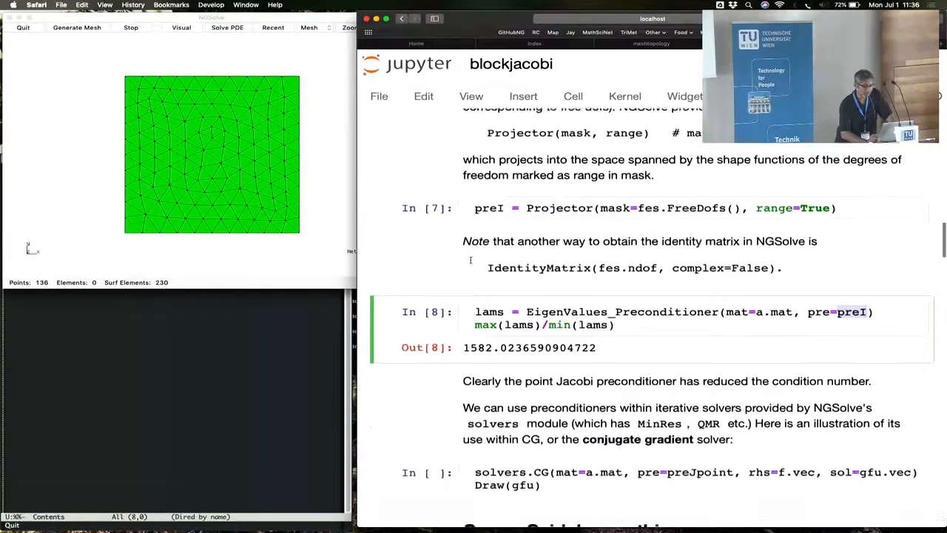
pyautogui.scroll(-3)
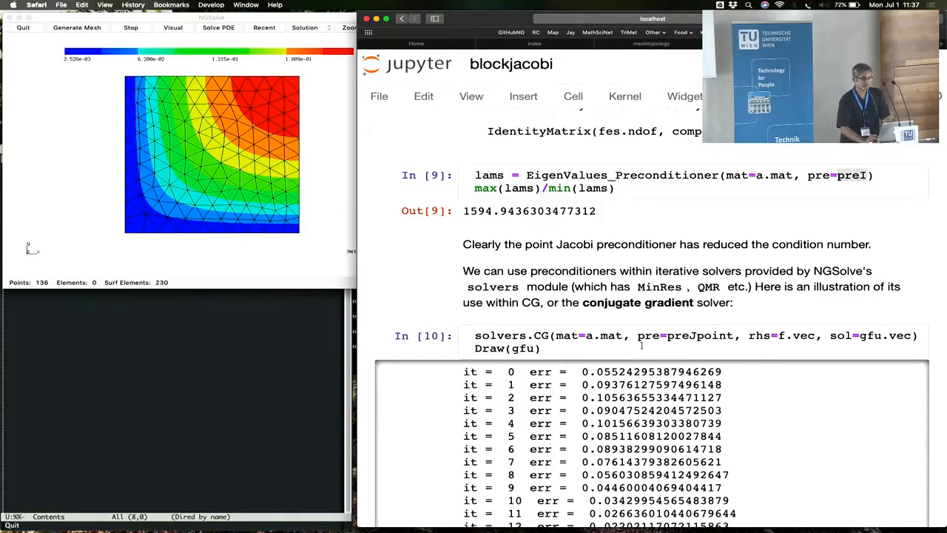
pyautogui.scroll(-3)
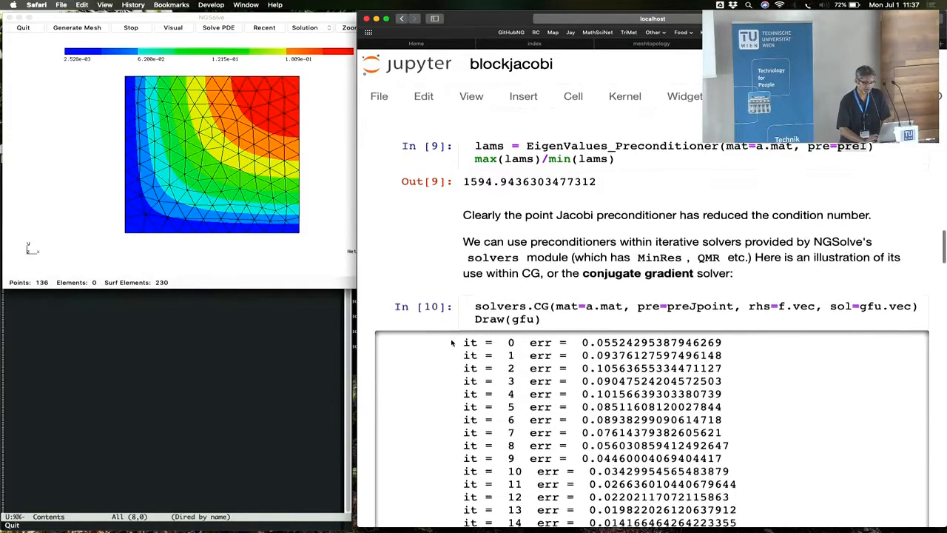
pyautogui.scroll(-3)
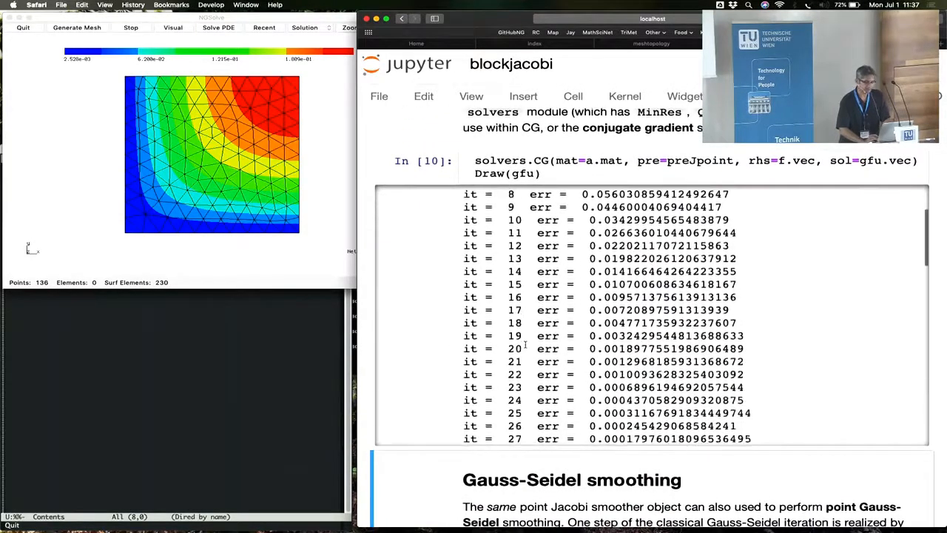
pyautogui.scroll(-3)
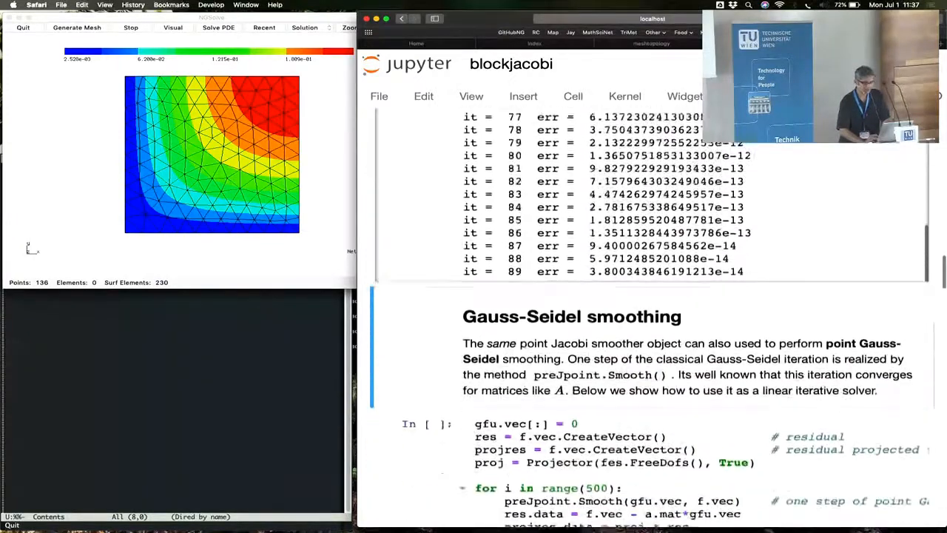
pyautogui.scroll(-3)
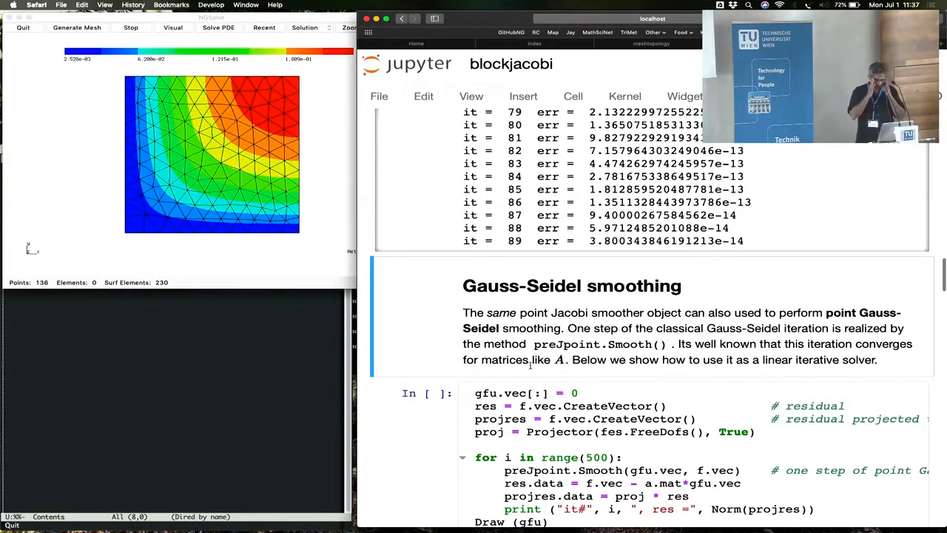
pyautogui.scroll(-3)
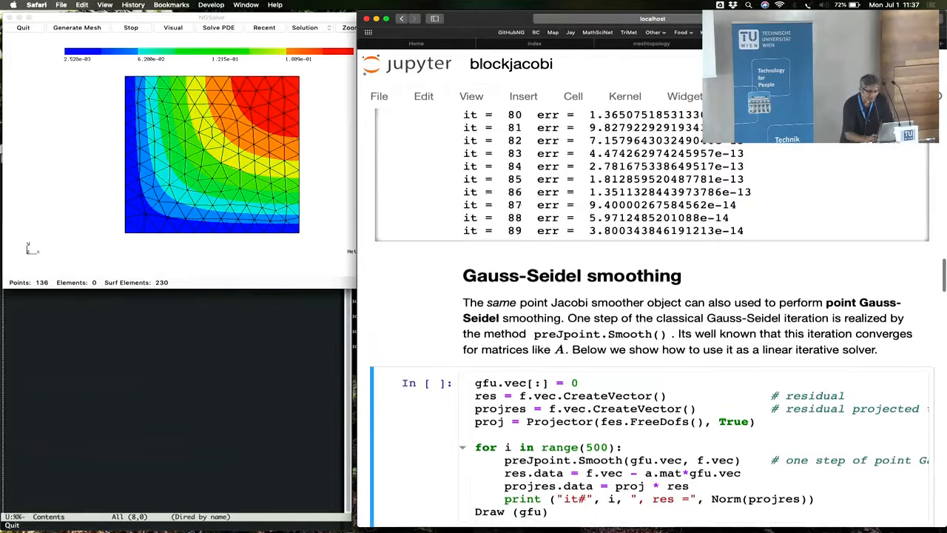
pyautogui.scroll(-3)
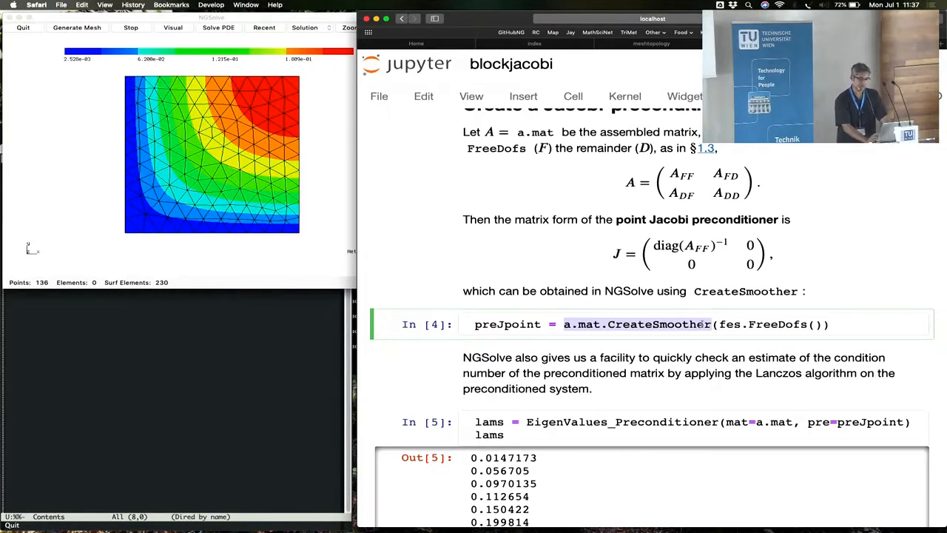
pyautogui.moveTo(633, 273)
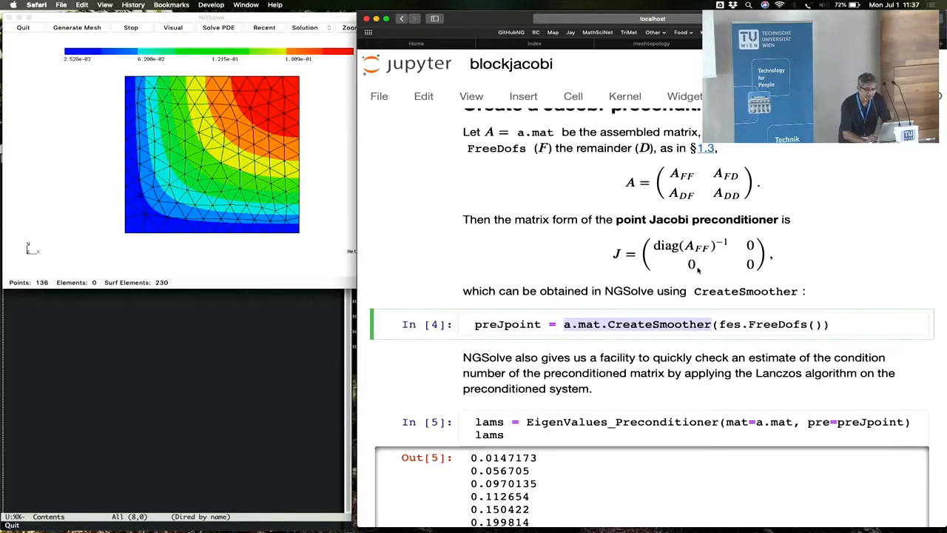
# Step: Run the point Gauss-Seidel smoothing loop, printing residuals decreasing from about 0.0819
pyautogui.scroll(-3)
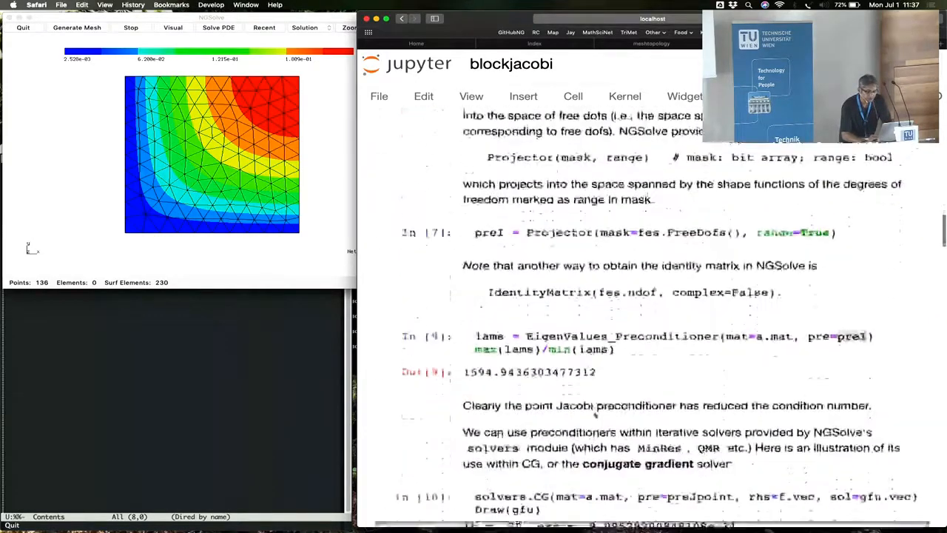
pyautogui.scroll(-3)
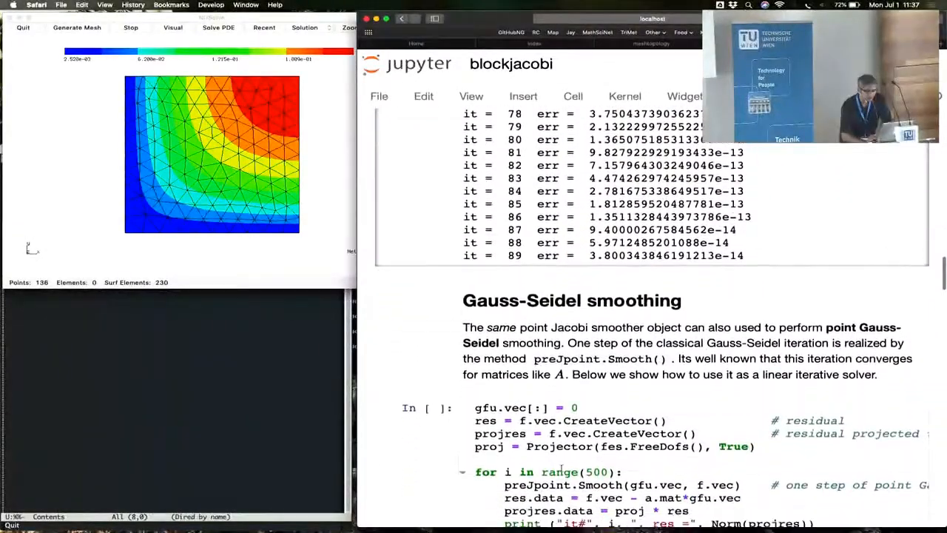
pyautogui.scroll(-3)
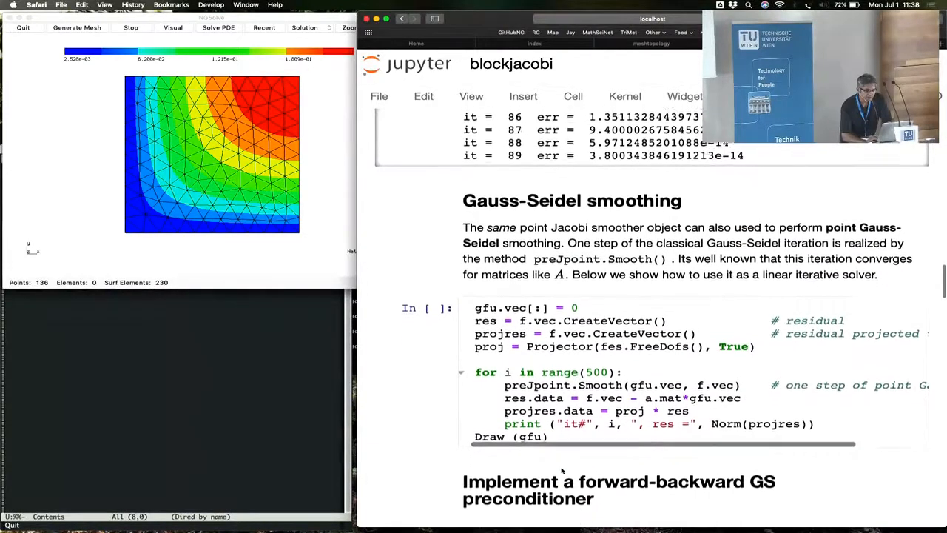
pyautogui.scroll(-3)
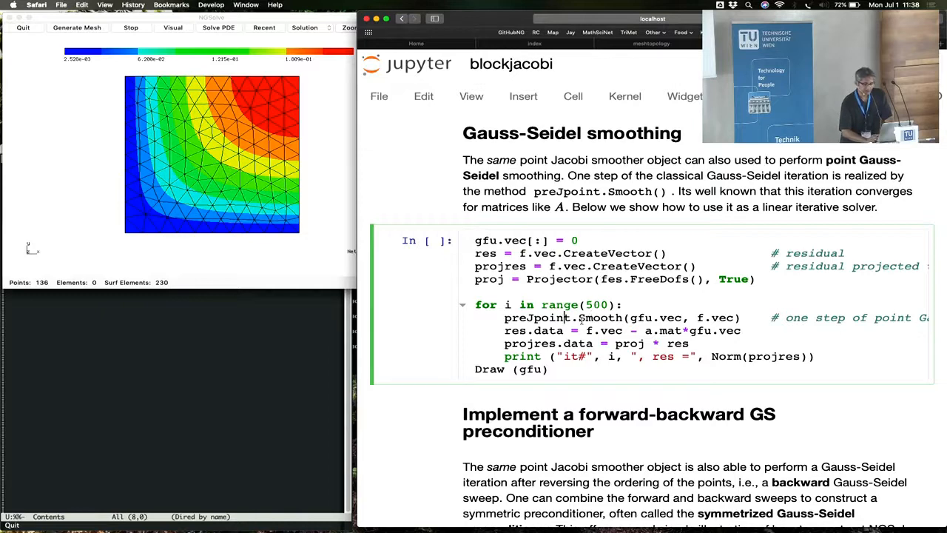
pyautogui.scroll(-3)
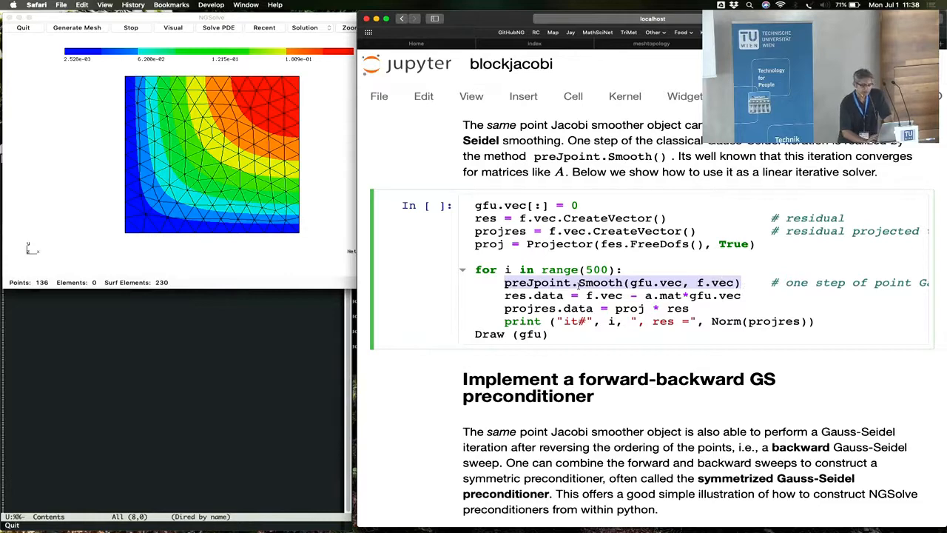
pyautogui.hscroll(3)
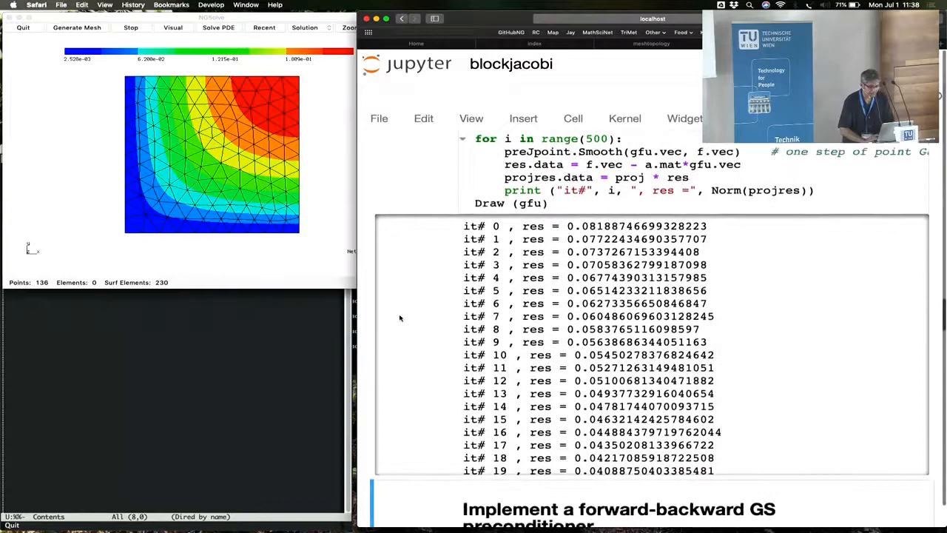
# Step: Scroll to the 'Implement a forward-backward GS preconditioner' heading past the 500-iteration residuals
pyautogui.scroll(-3)
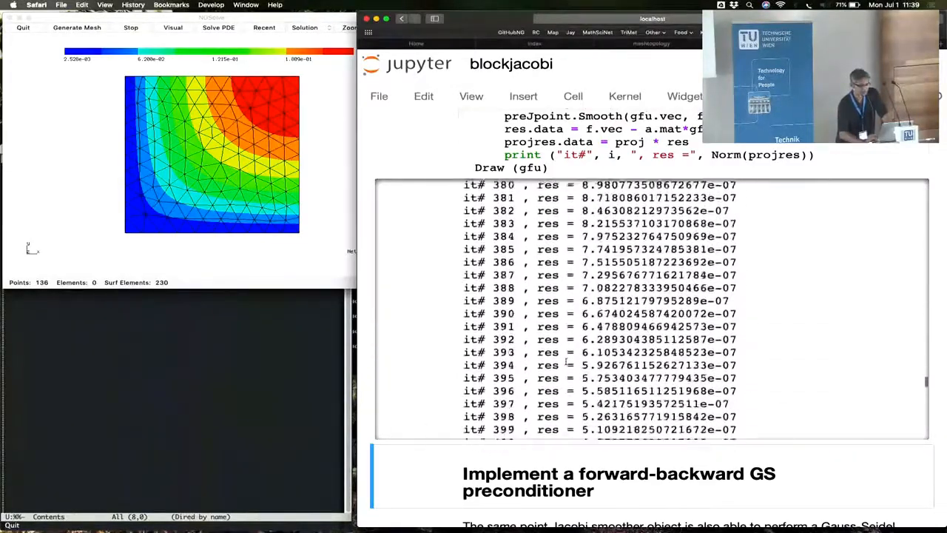
pyautogui.scroll(-3)
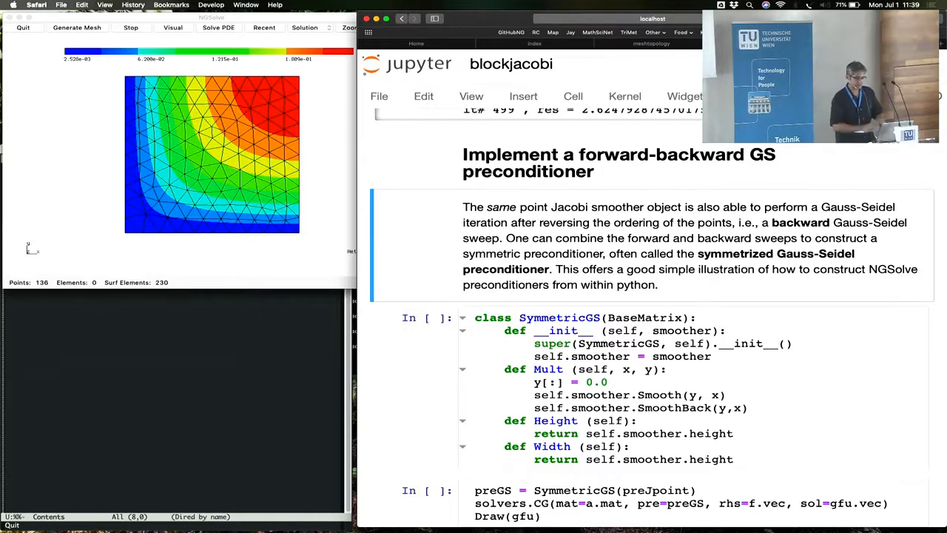
# Step: Run the SymmetricGS class cell defining the forward-backward Gauss-Seidel preconditioner
pyautogui.scroll(-3)
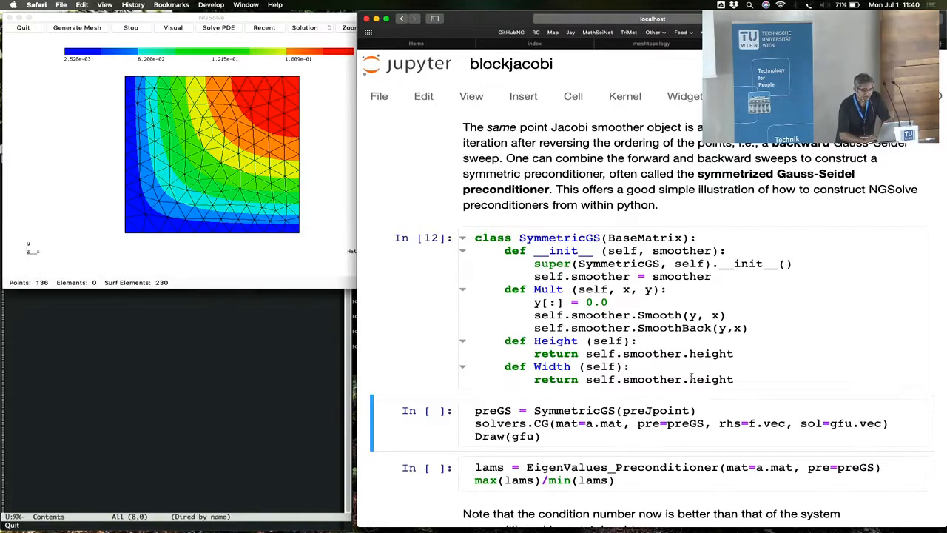
# Step: Run the preGS CG solve (32 iterations) and its eigenvalue cell, giving condition number ~20.14
pyautogui.scroll(-3)
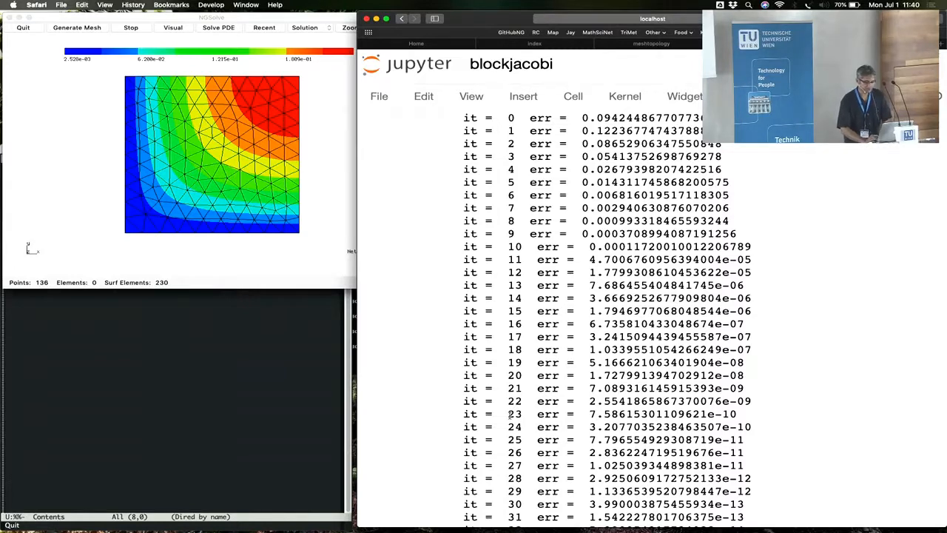
pyautogui.scroll(-3)
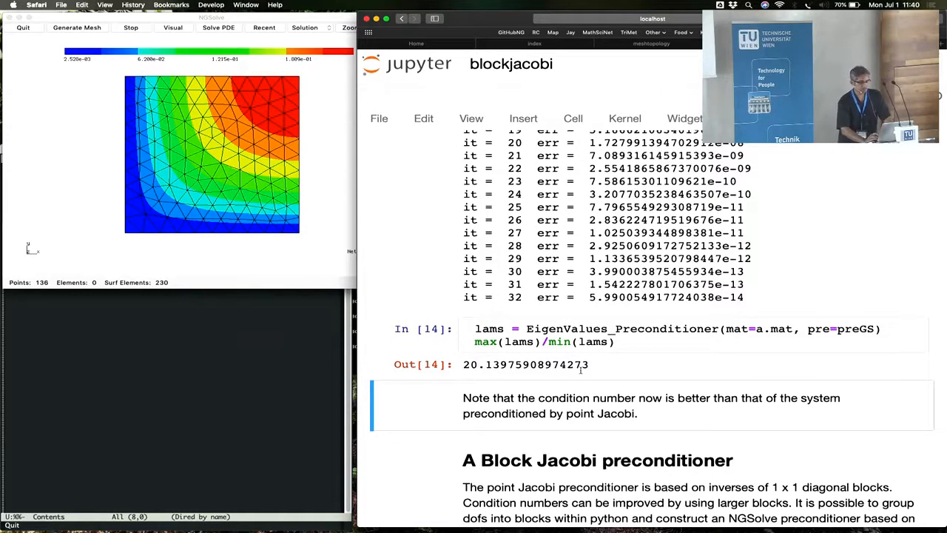
pyautogui.scroll(-3)
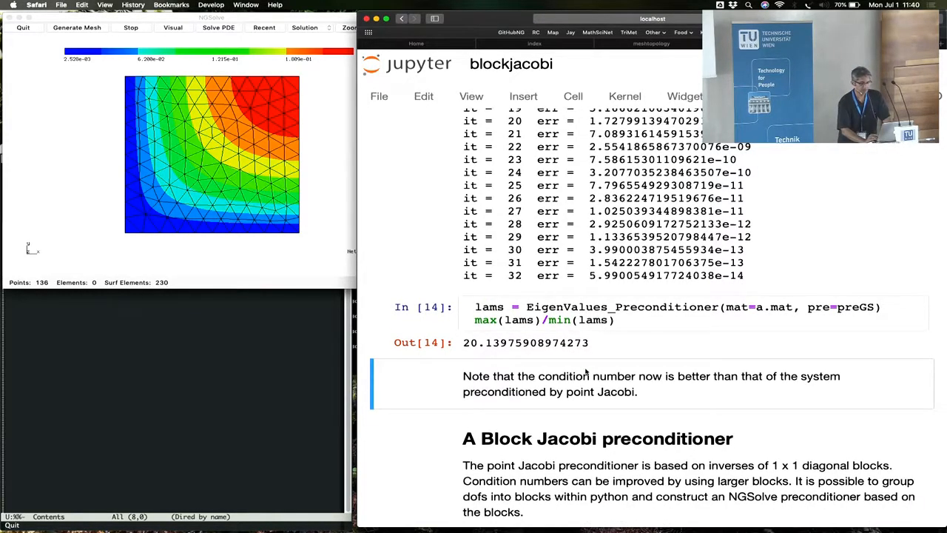
pyautogui.scroll(-3)
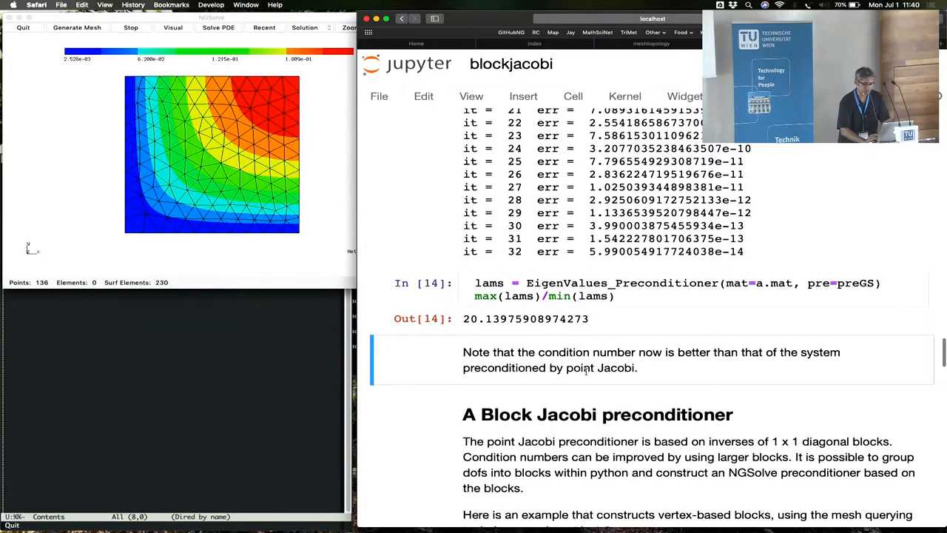
pyautogui.scroll(-3)
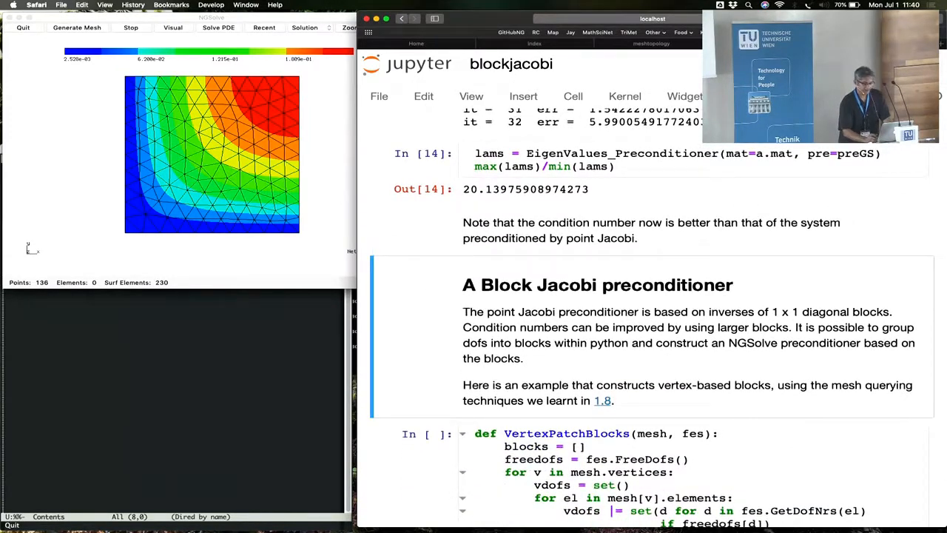
pyautogui.scroll(-3)
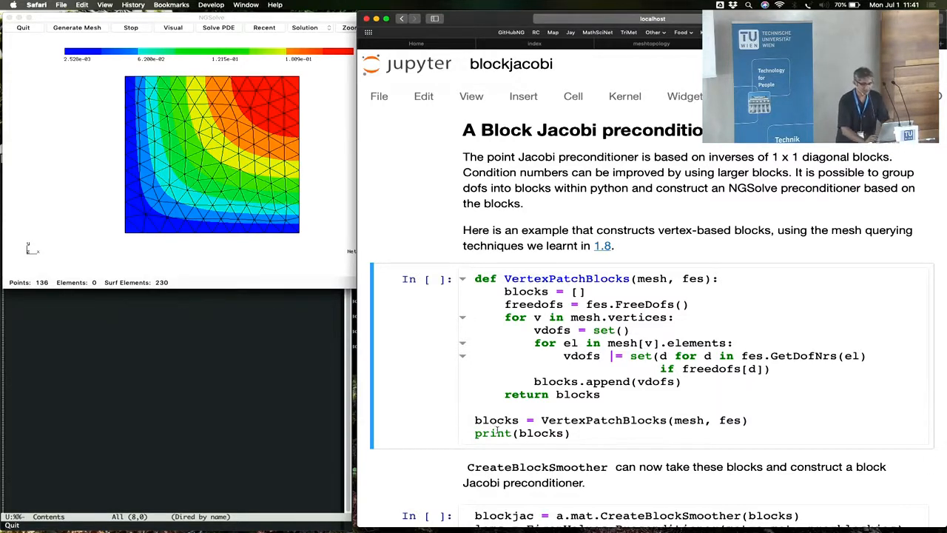
pyautogui.moveTo(471, 425)
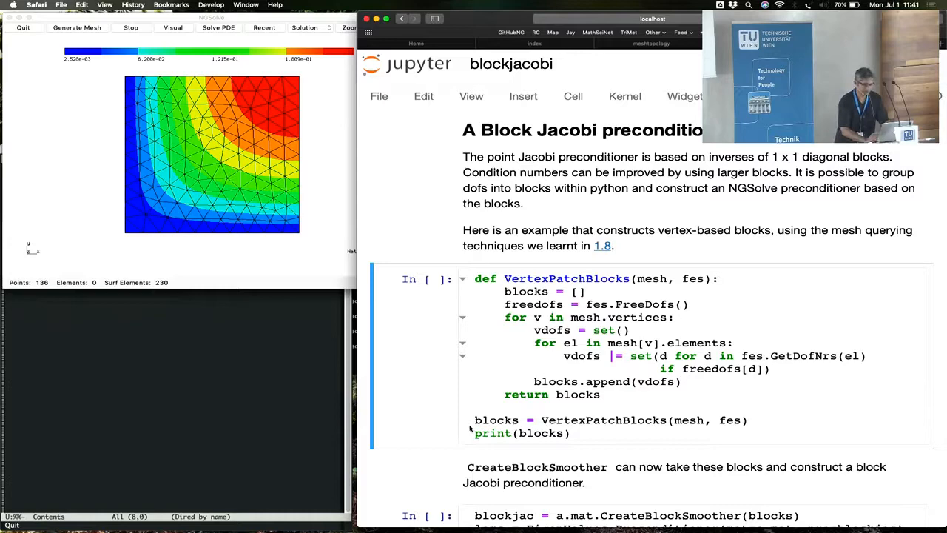
pyautogui.scroll(-3)
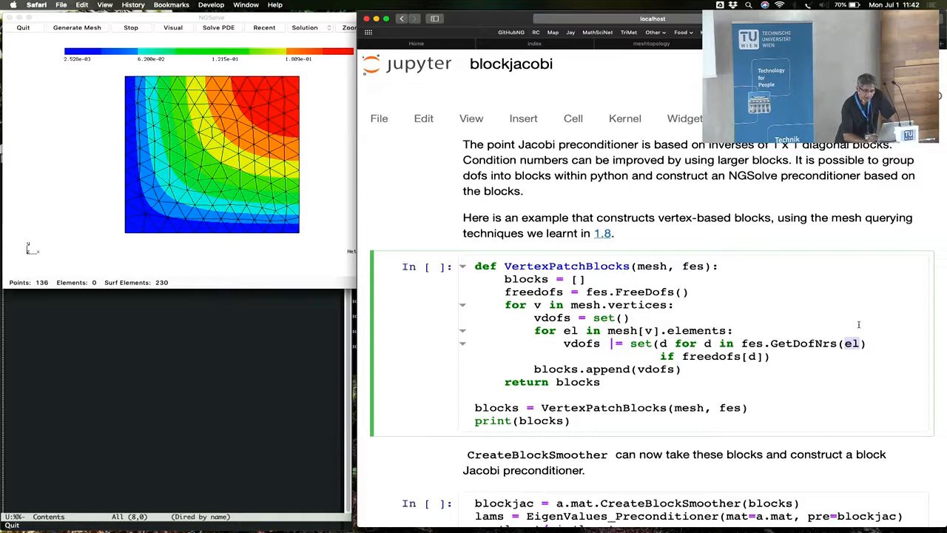
pyautogui.scroll(-3)
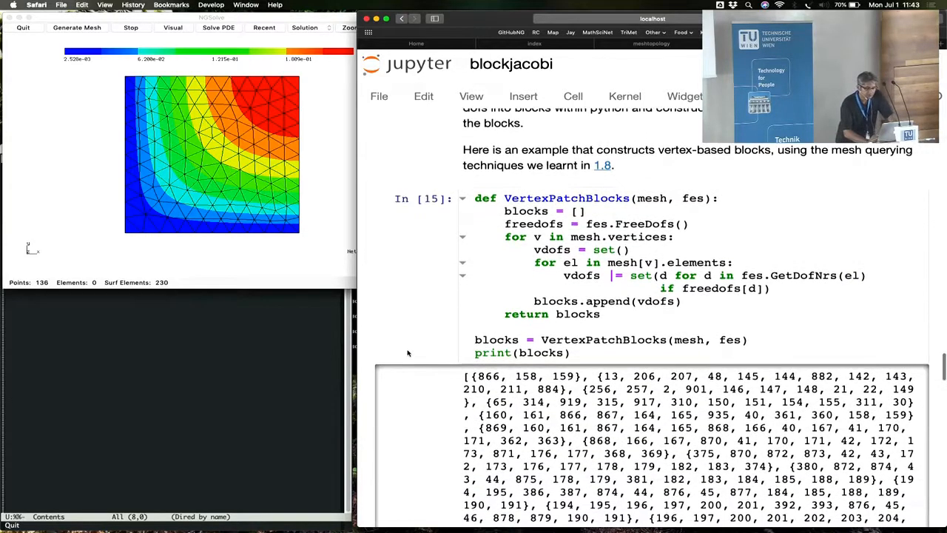
# Step: Scroll through the printed list of vertex-patch dof blocks to the CreateBlockSmoother explanation
pyautogui.scroll(-3)
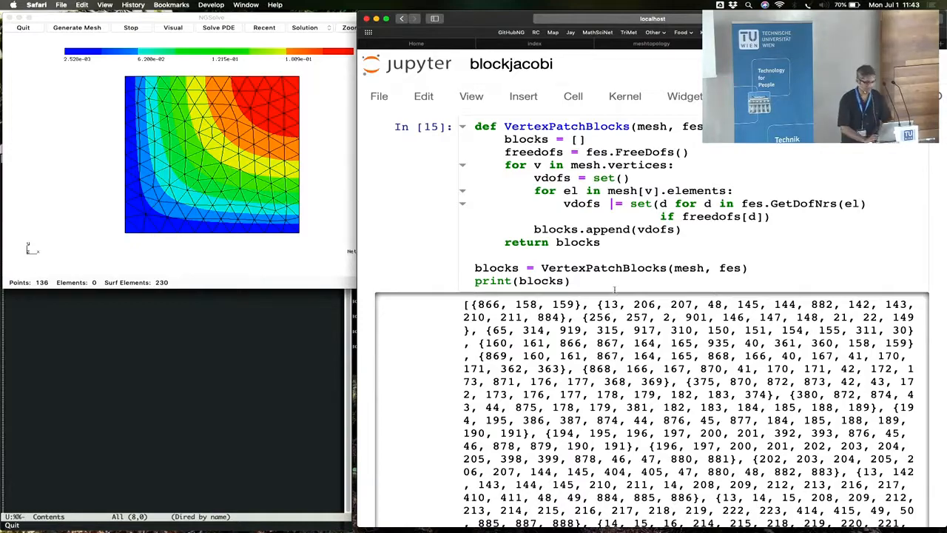
pyautogui.scroll(-3)
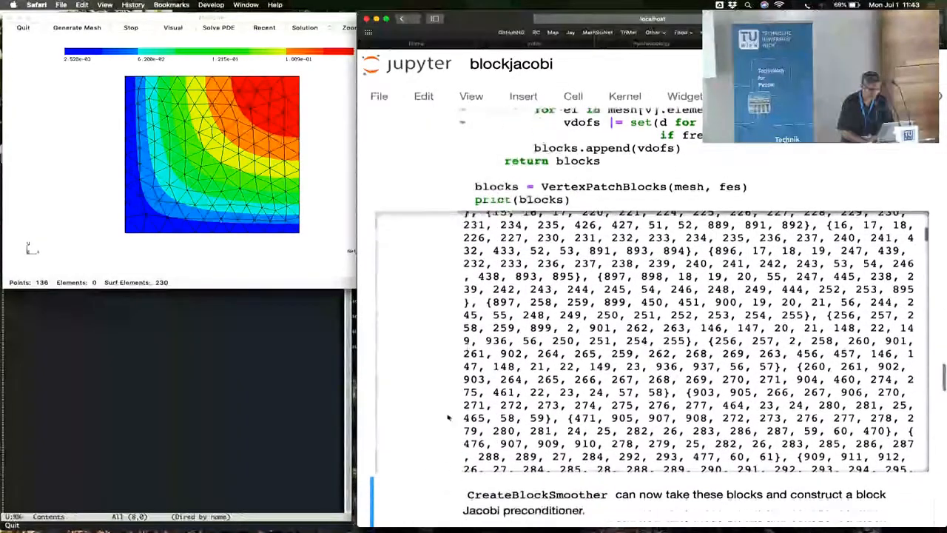
# Step: Run the block Jacobi smoother cell, giving condition number about 34.66, and the symmetric Gauss-Seidel one at about 2.98
pyautogui.scroll(-3)
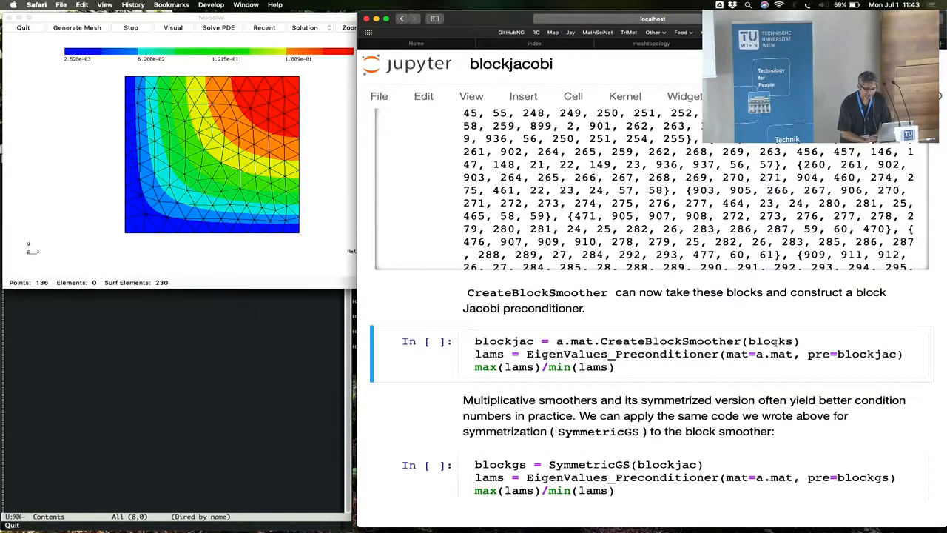
pyautogui.doubleClick(771, 341)
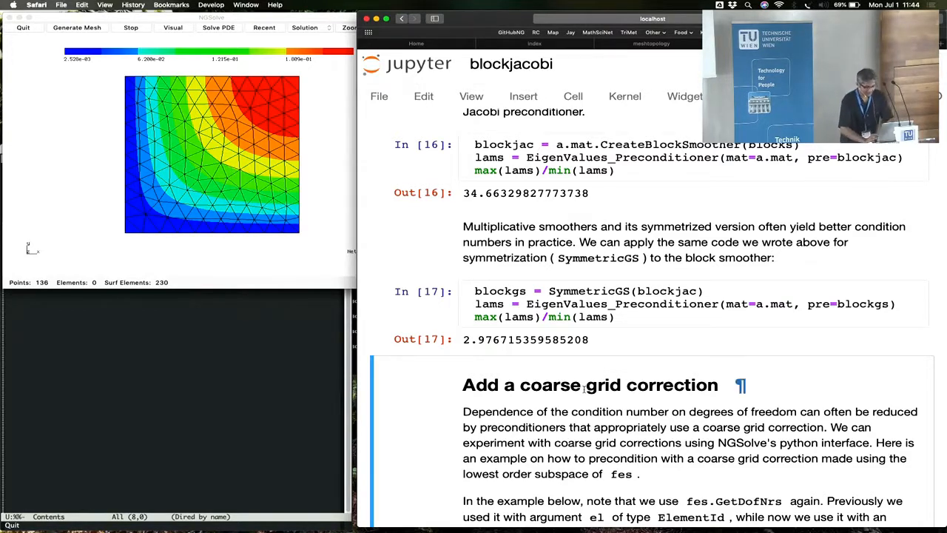
pyautogui.scroll(-3)
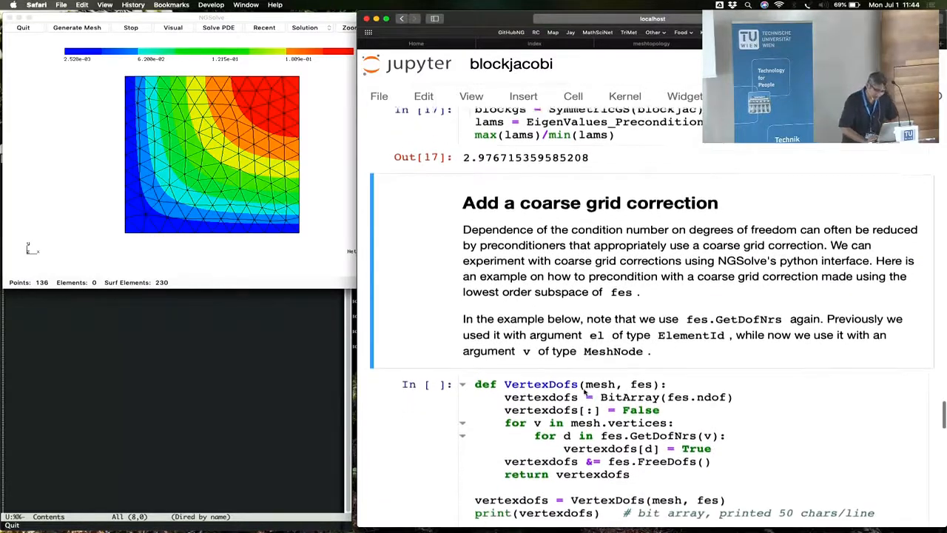
# Step: Scroll to the coarse grid correction section and select the VertexDofs bit-mask cell to run it
pyautogui.scroll(-3)
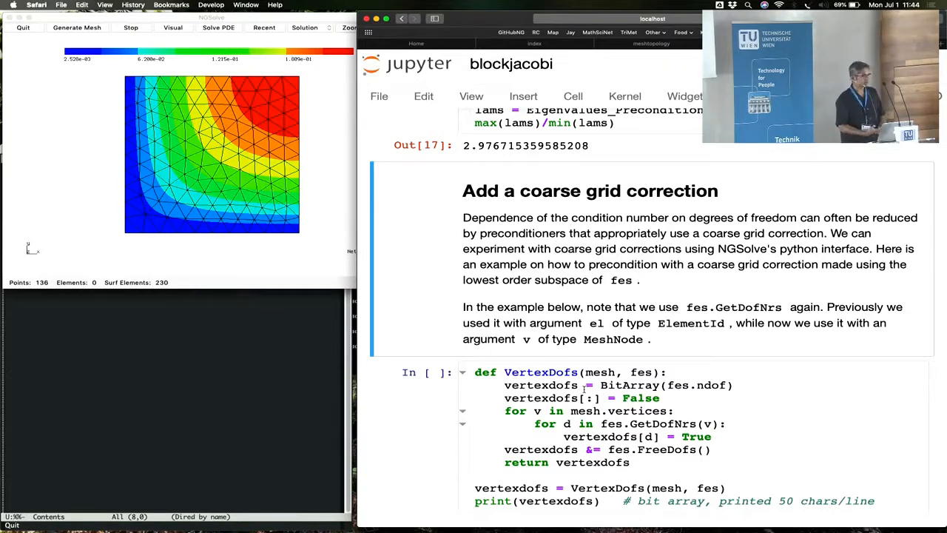
pyautogui.scroll(-3)
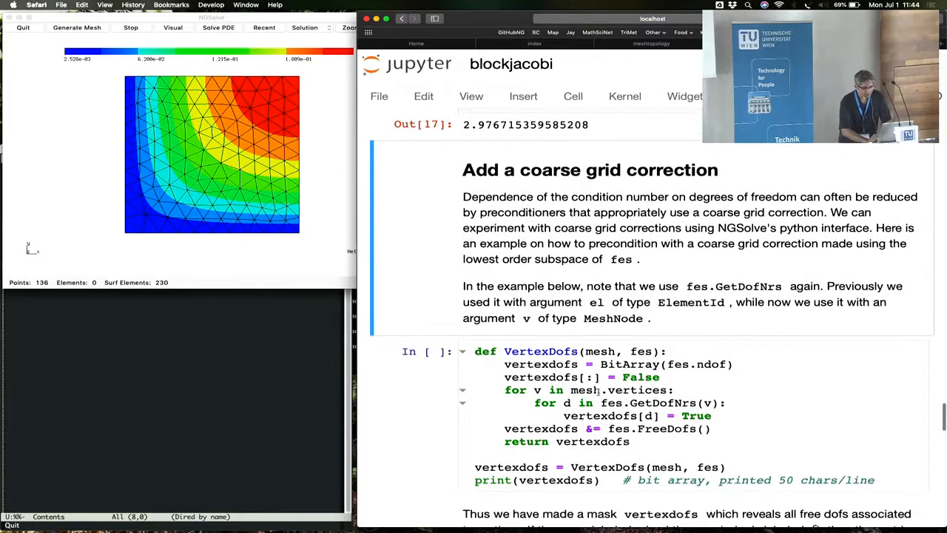
pyautogui.scroll(-3)
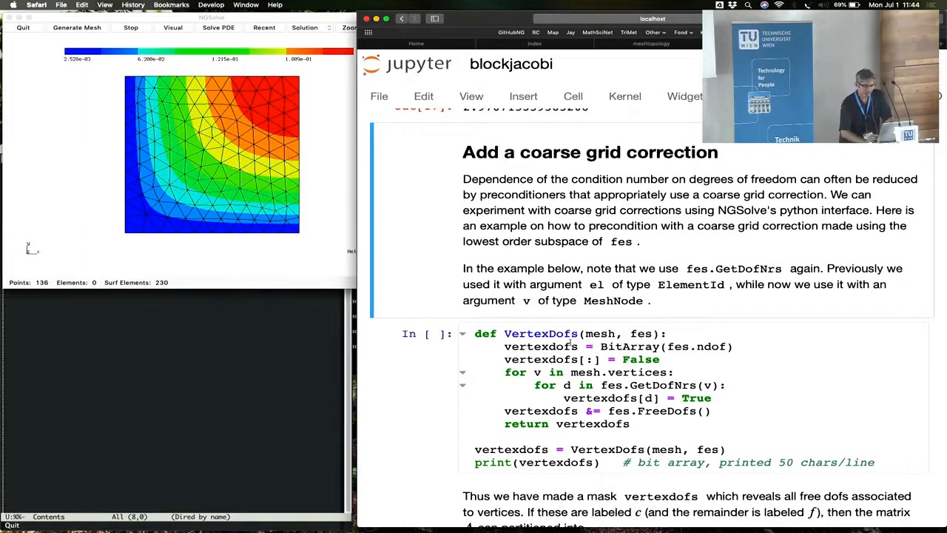
pyautogui.scroll(-3)
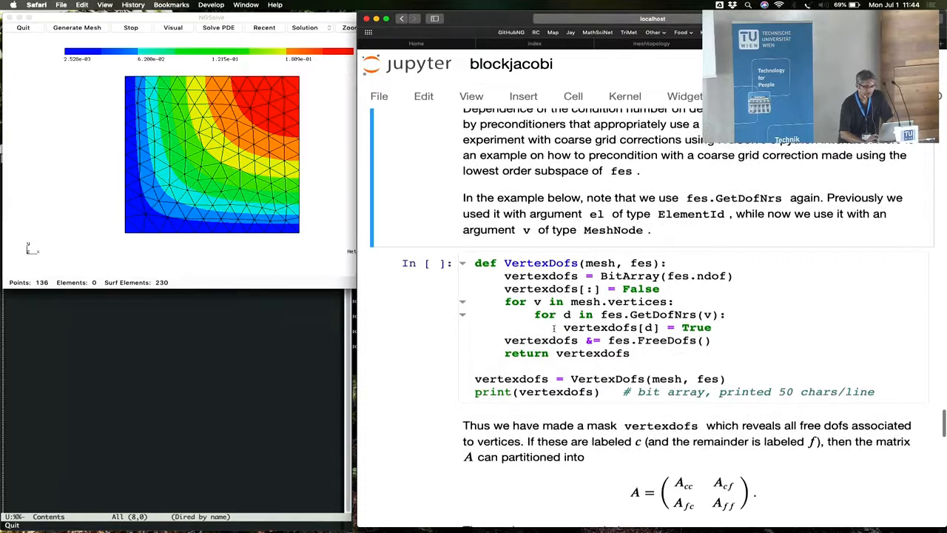
pyautogui.scroll(-3)
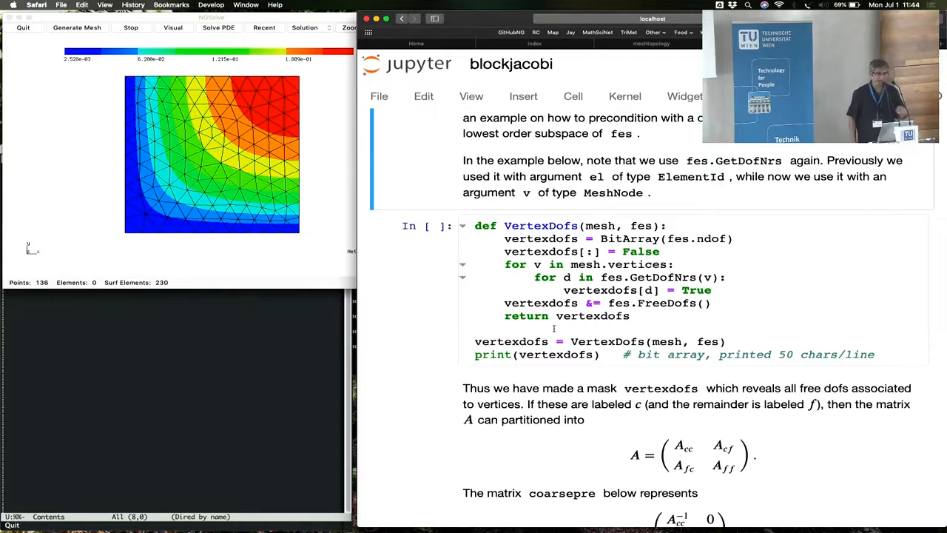
pyautogui.scroll(-3)
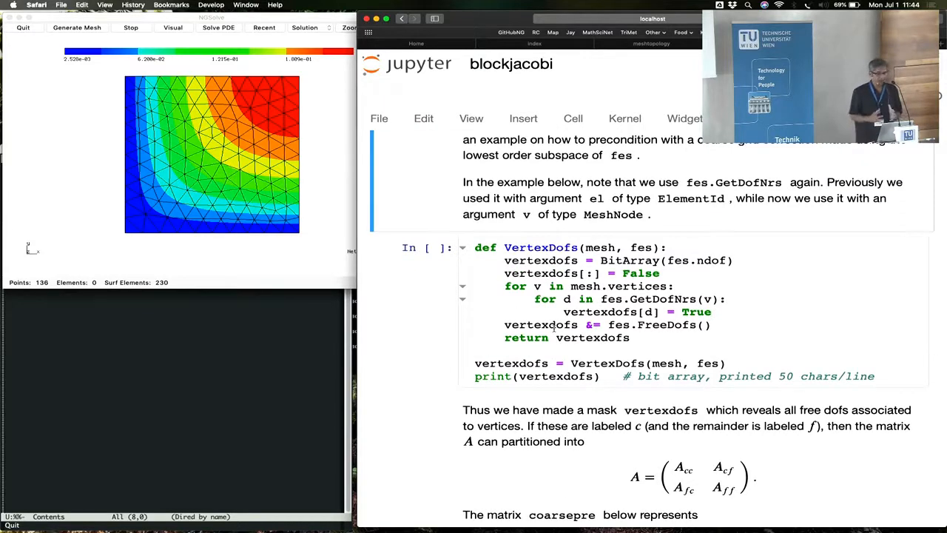
pyautogui.scroll(-3)
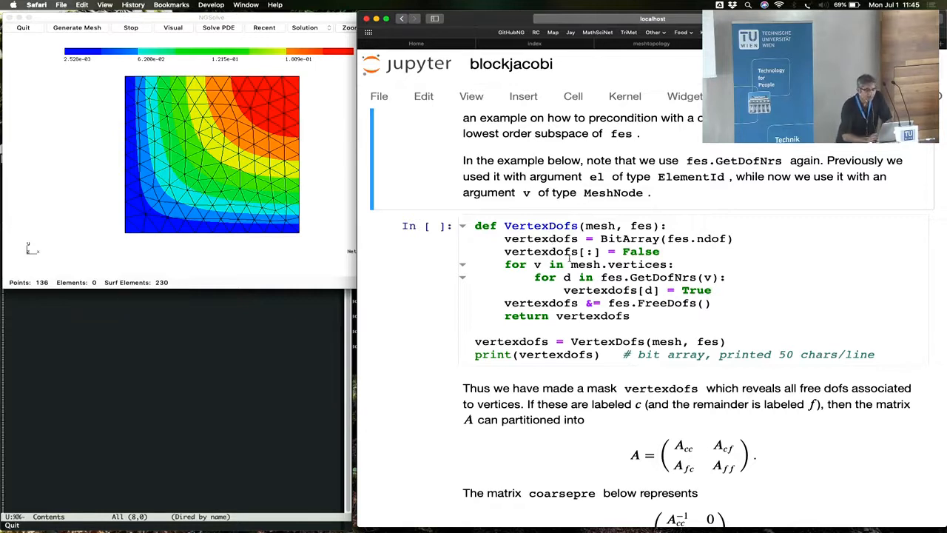
pyautogui.click(584, 279)
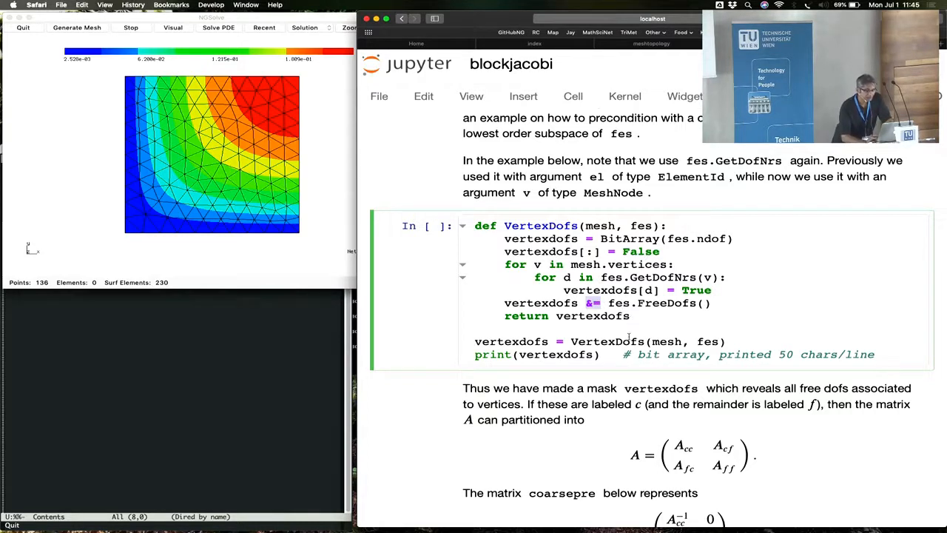
pyautogui.moveTo(624, 327)
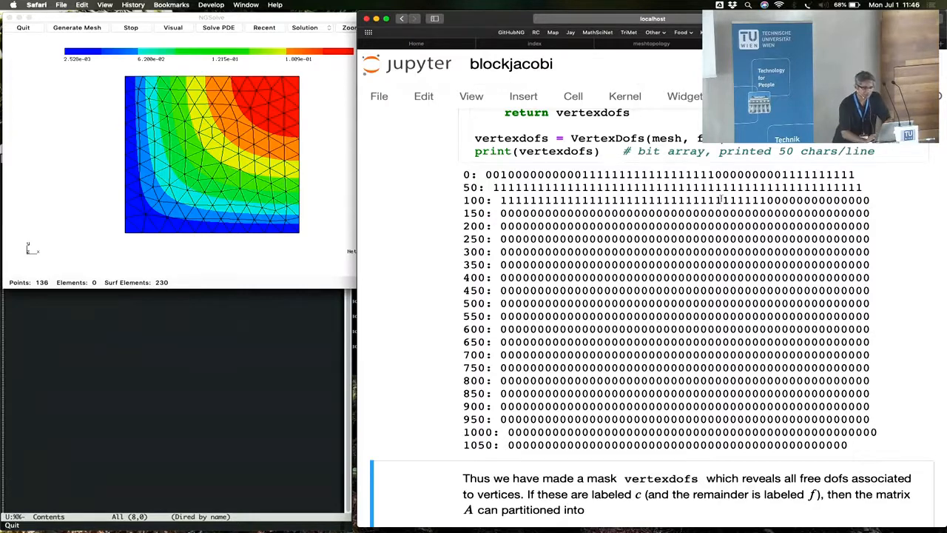
# Step: Scroll past the coarsepre inverse cell and the Pitfall section down to the additive two-grid heading
pyautogui.scroll(-3)
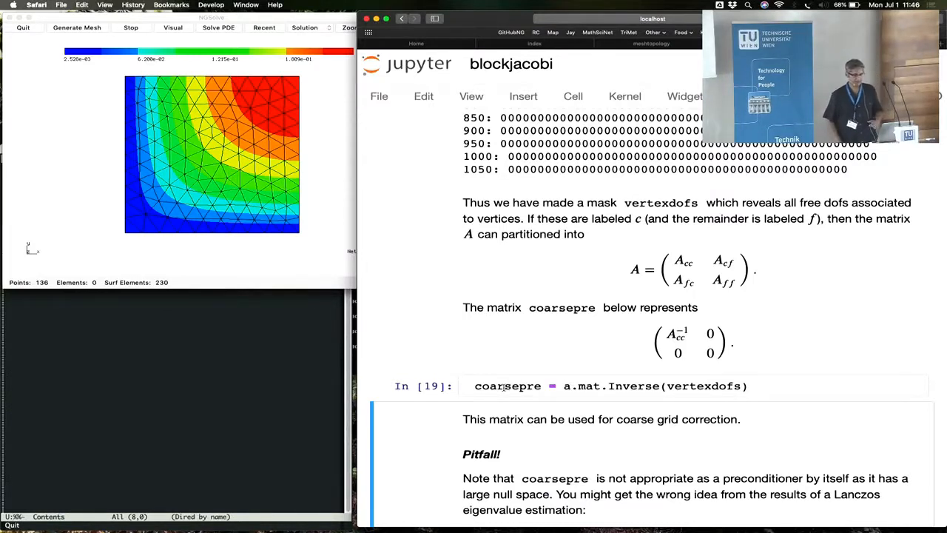
pyautogui.scroll(-3)
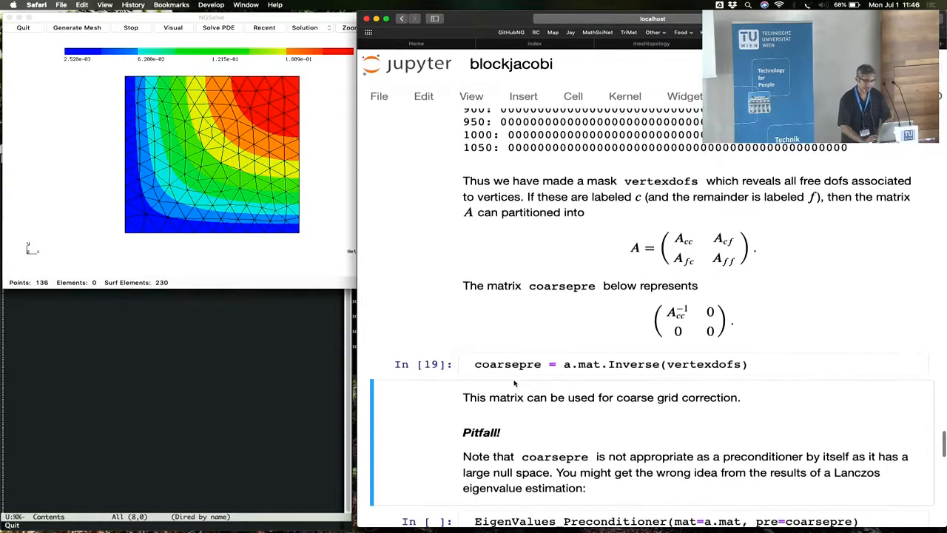
pyautogui.scroll(-3)
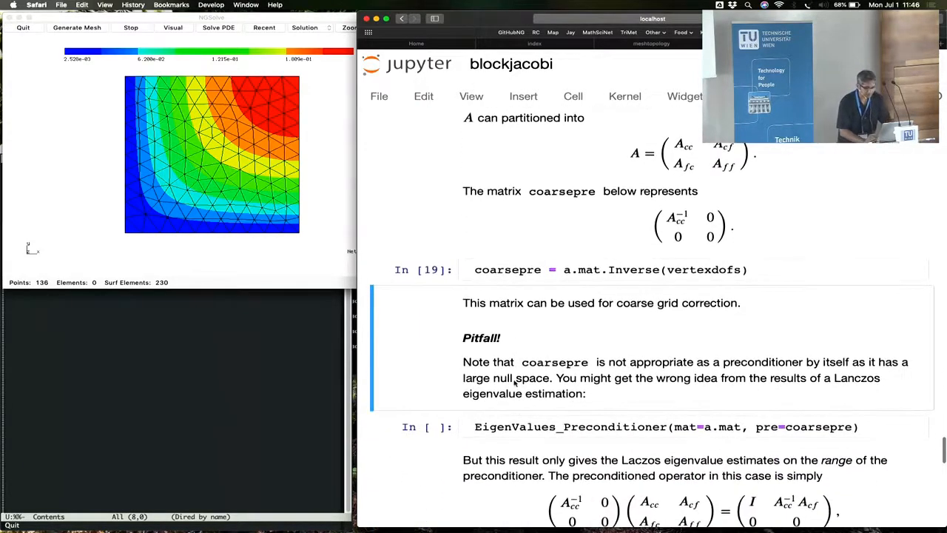
pyautogui.scroll(-3)
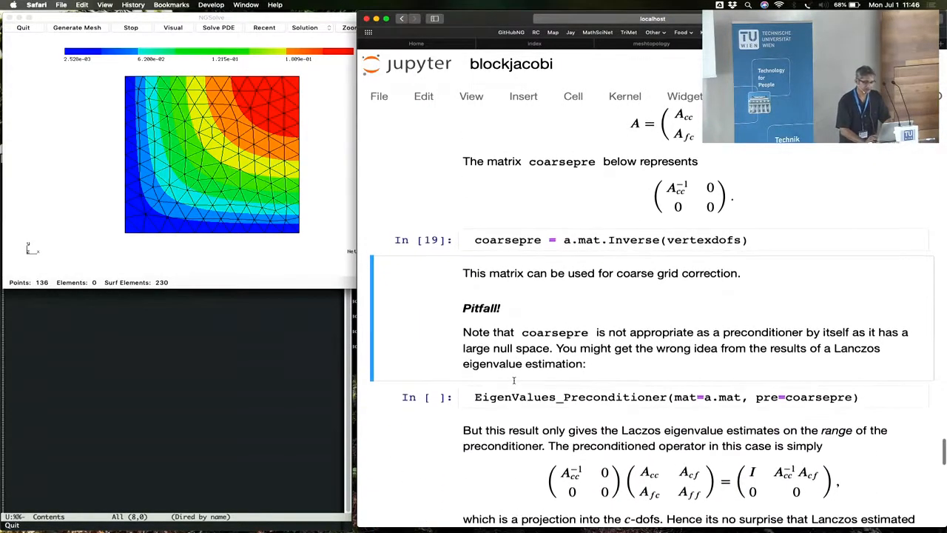
pyautogui.scroll(-3)
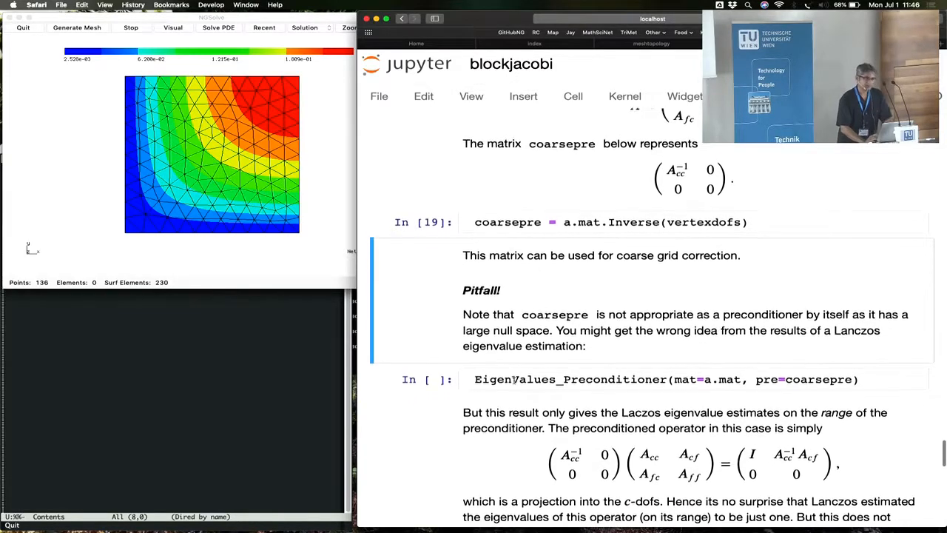
pyautogui.scroll(-3)
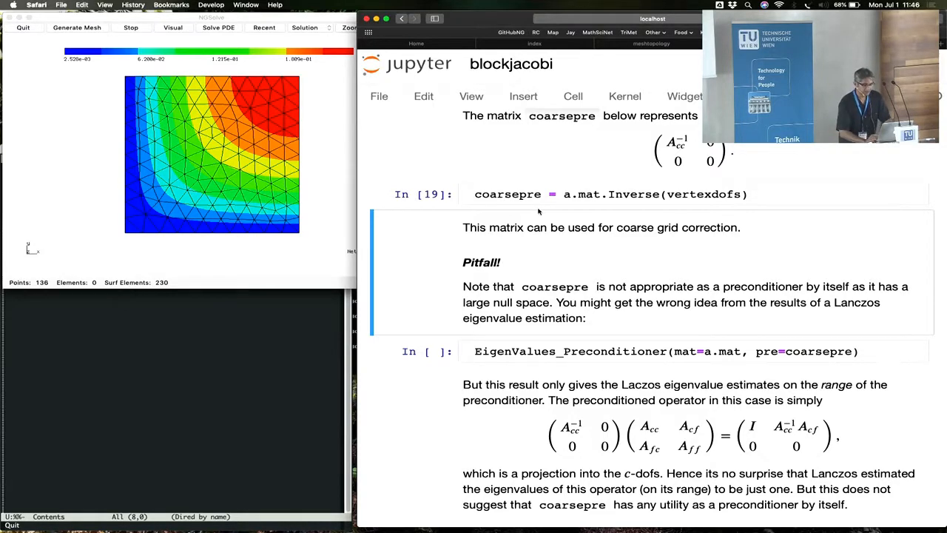
pyautogui.scroll(-3)
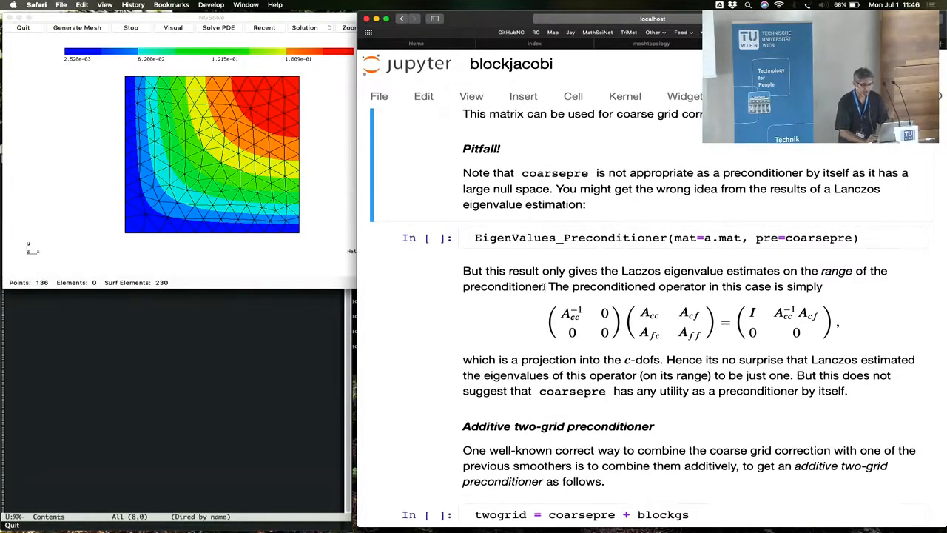
pyautogui.scroll(-3)
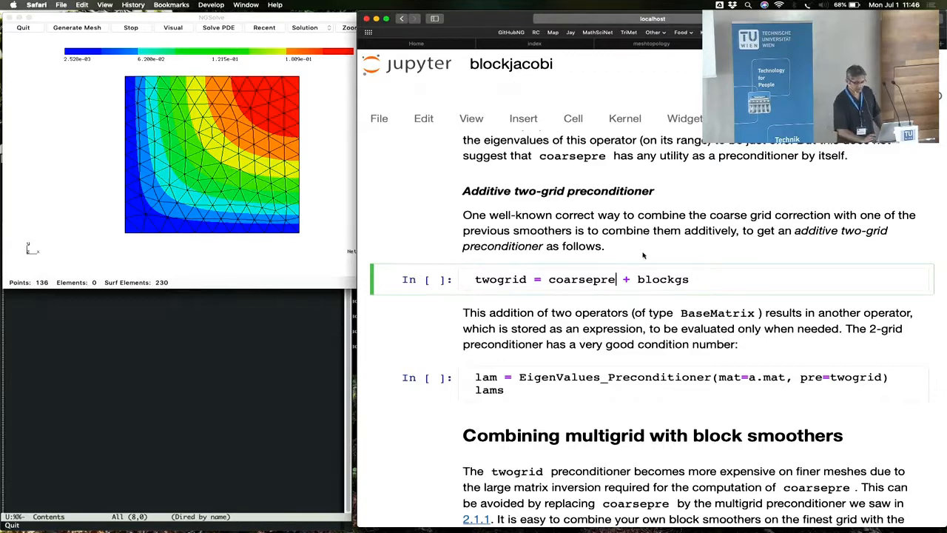
# Step: Scroll through the twogrid eigenvalue estimates (about 0.336 to 0.99996) toward the multigrid section
pyautogui.scroll(-3)
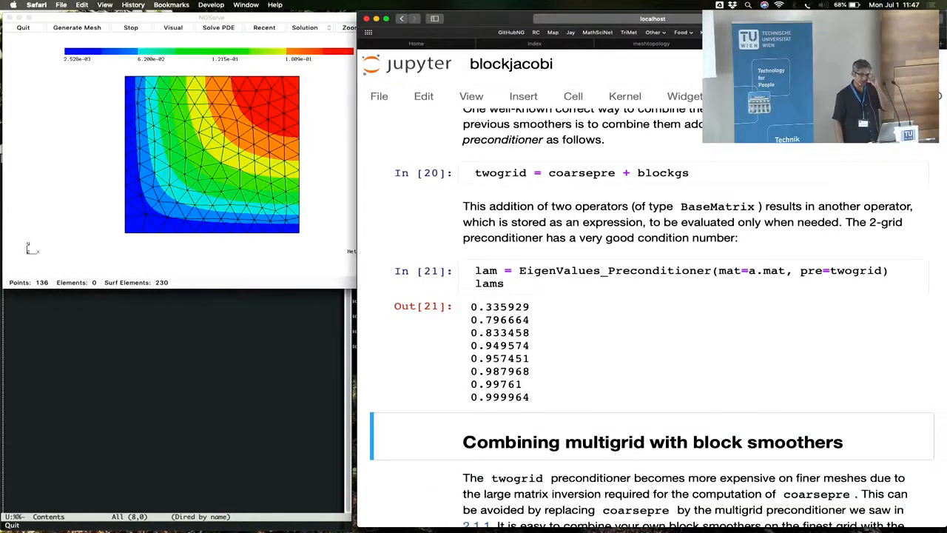
pyautogui.moveTo(624, 346)
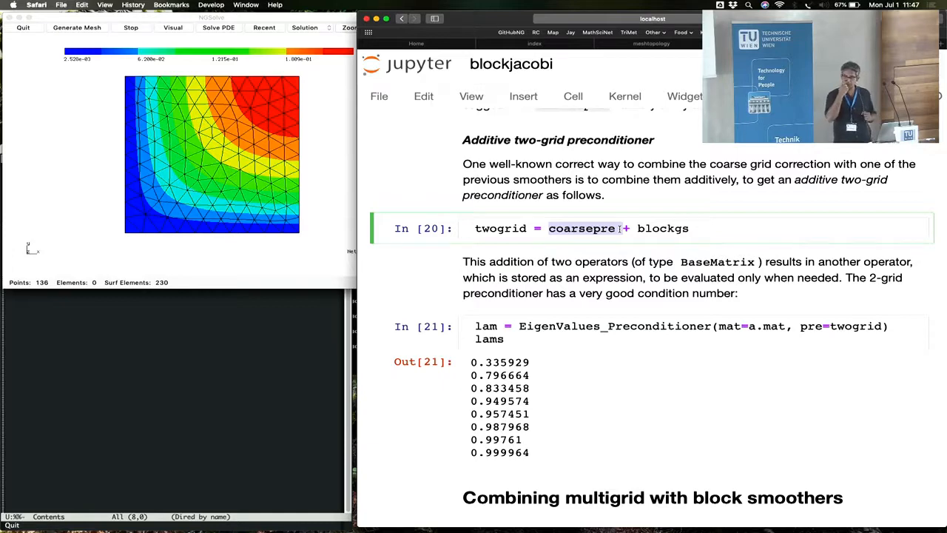
pyautogui.scroll(-3)
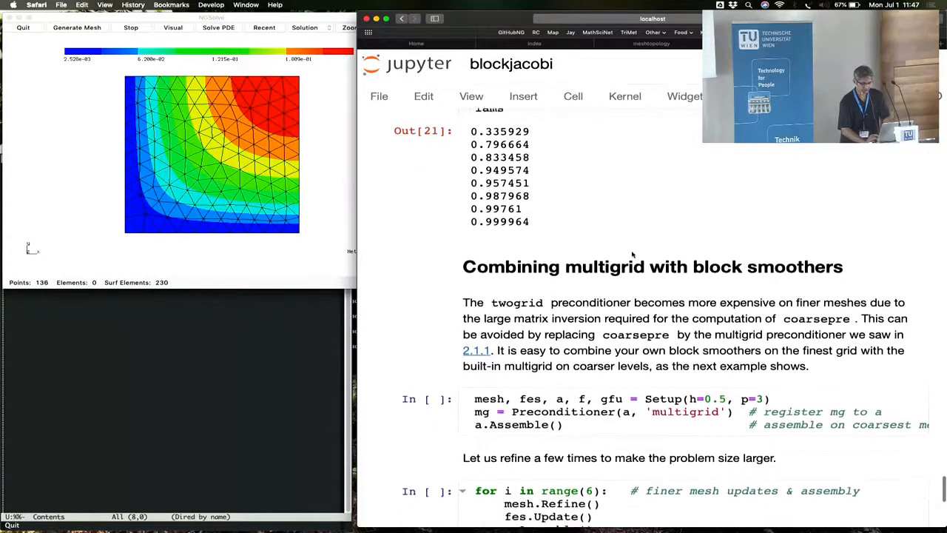
# Step: Scroll through the multigrid setup, the refinement loop reaching NDOF = 111361, and the finest-grid block smoother cell
pyautogui.scroll(-3)
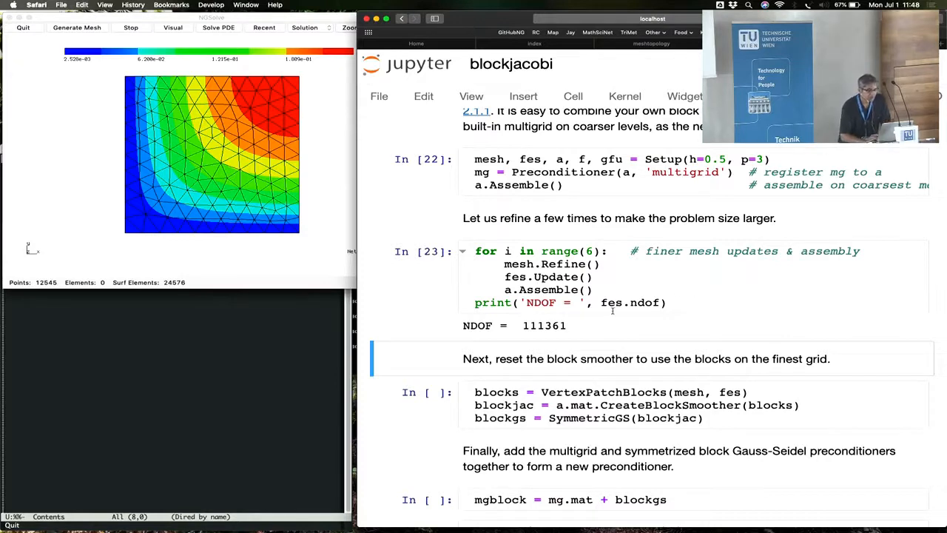
pyautogui.moveTo(572, 327)
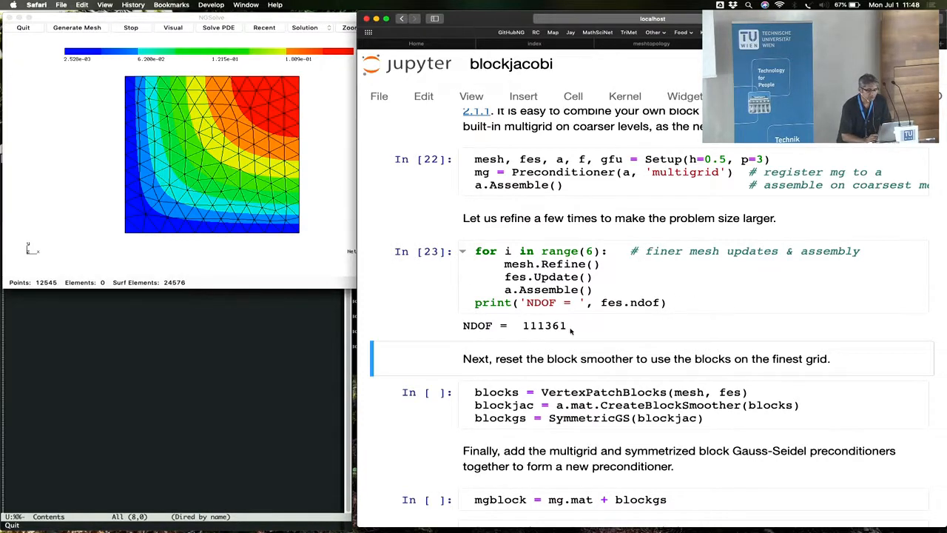
pyautogui.moveTo(551, 329)
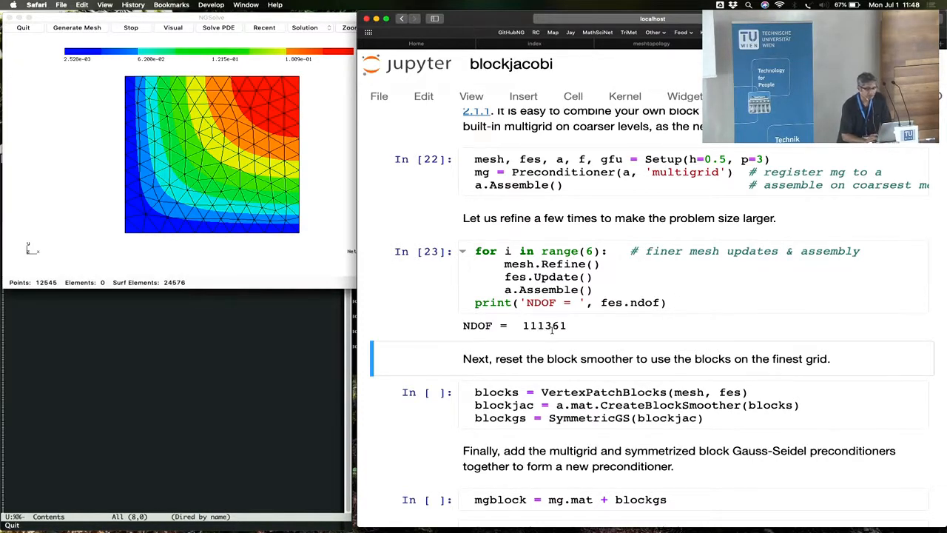
pyautogui.scroll(-3)
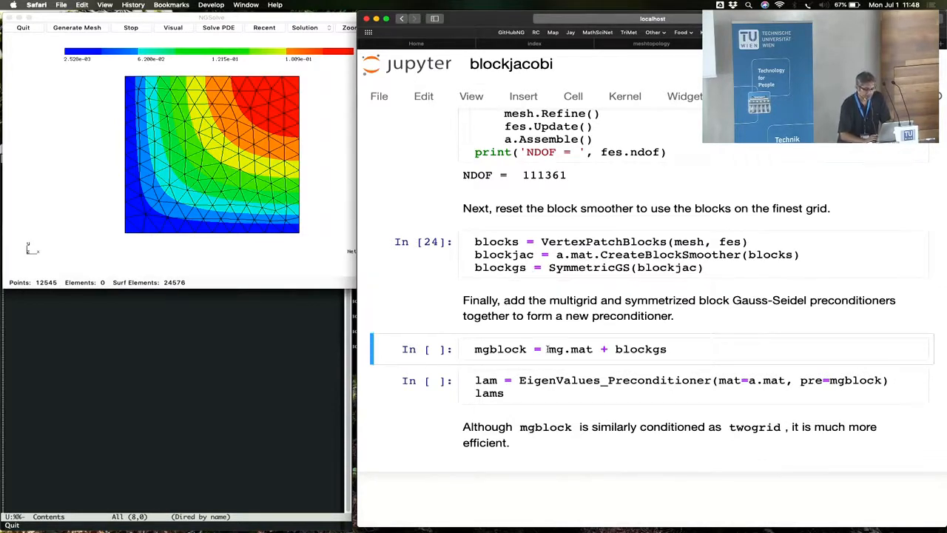
# Step: Edit the mgblock eigenvalue cell to print lam and view the estimates from about 0.81 to 1.99987
pyautogui.doubleClick(570, 349)
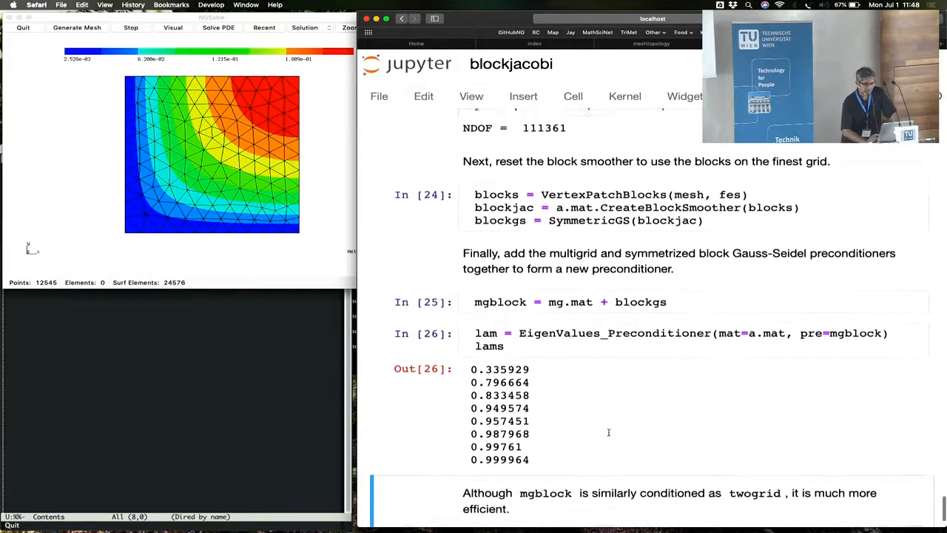
pyautogui.scroll(-3)
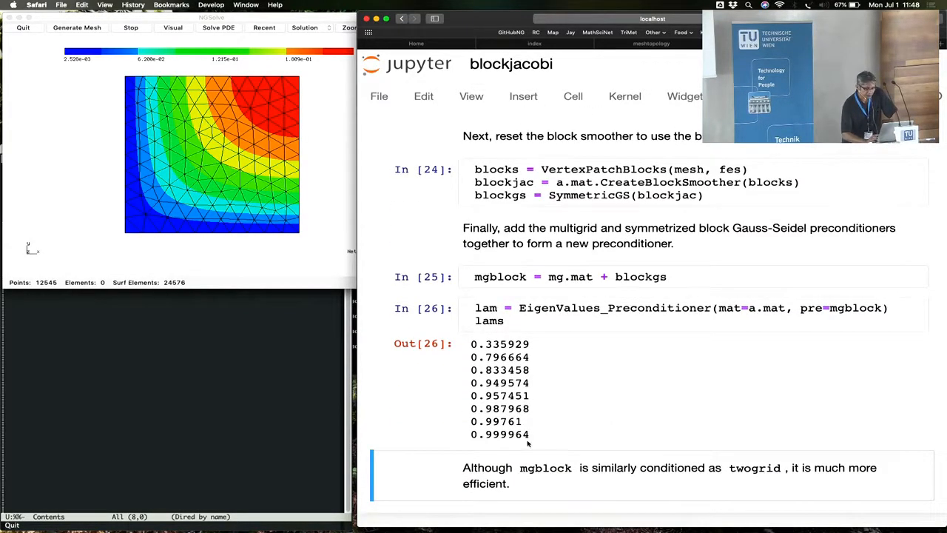
pyautogui.moveTo(546, 455)
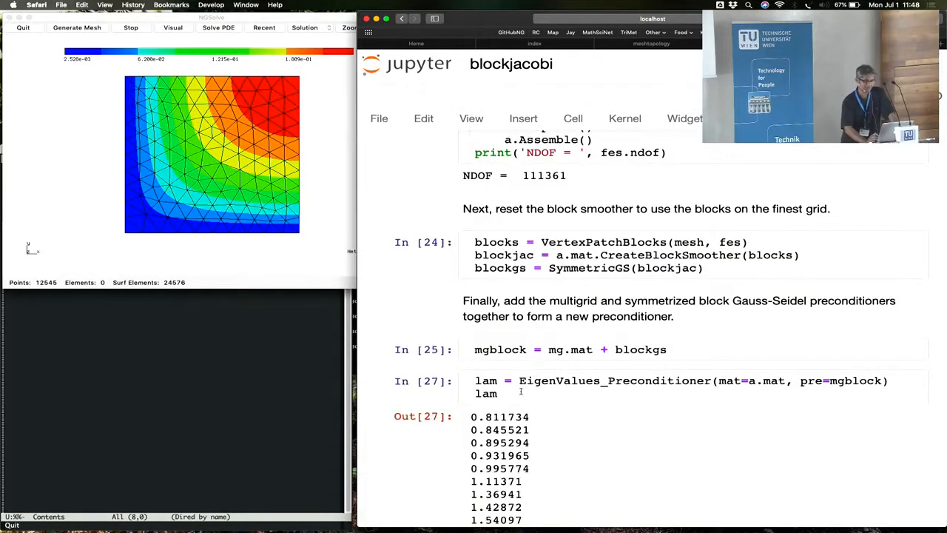
pyautogui.scroll(-3)
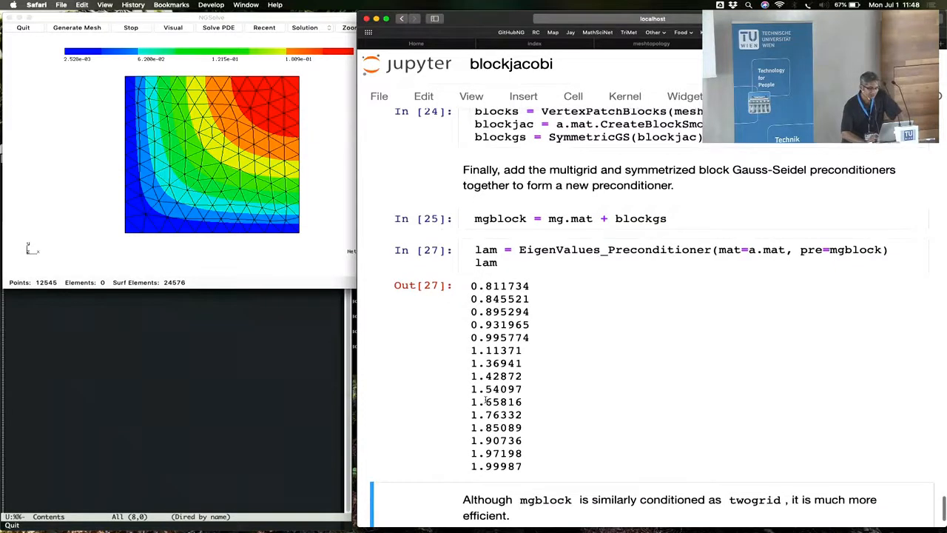